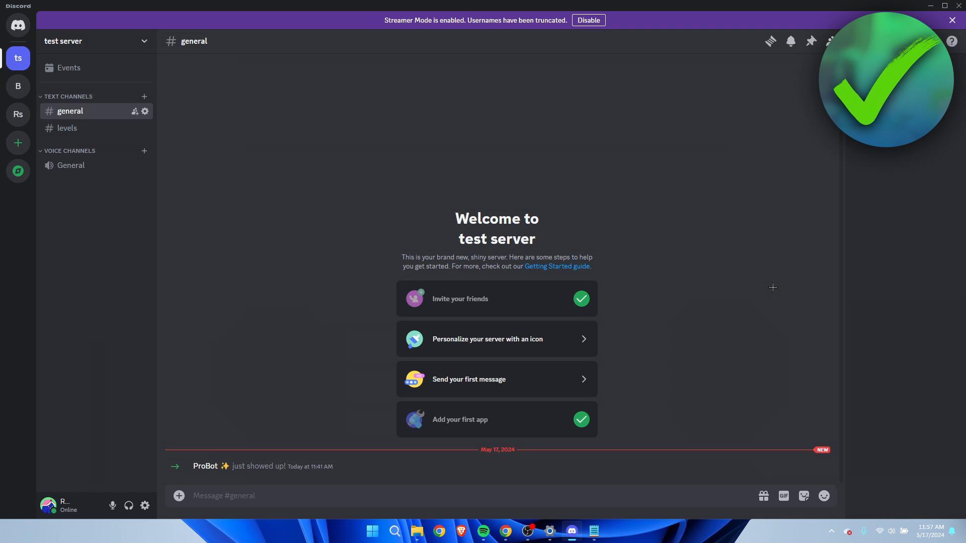
mouse_move(593, 440)
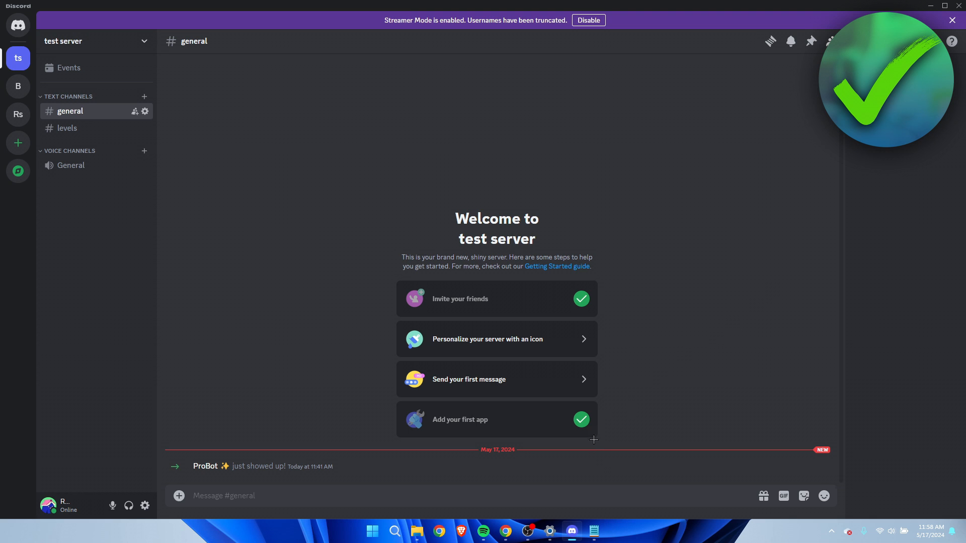
Step: Open the Carl-bot Dashboard from search results, log in with Discord, and authorize carl-bot
left_click(438, 532)
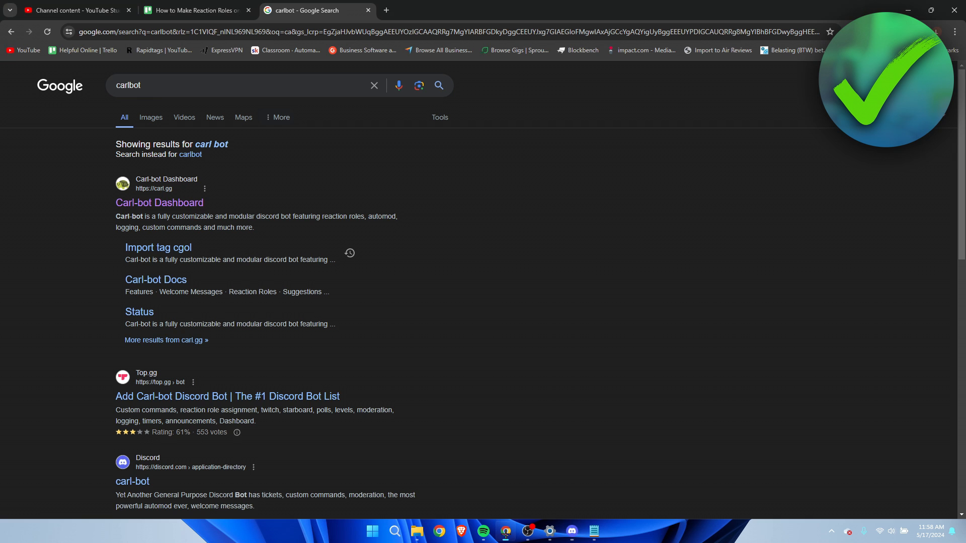
mouse_move(132, 91)
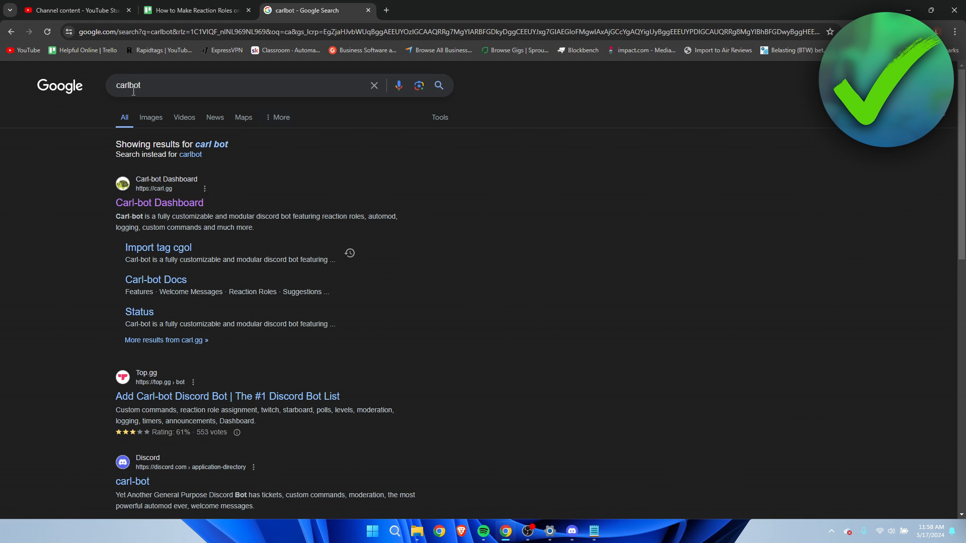
left_click(159, 203)
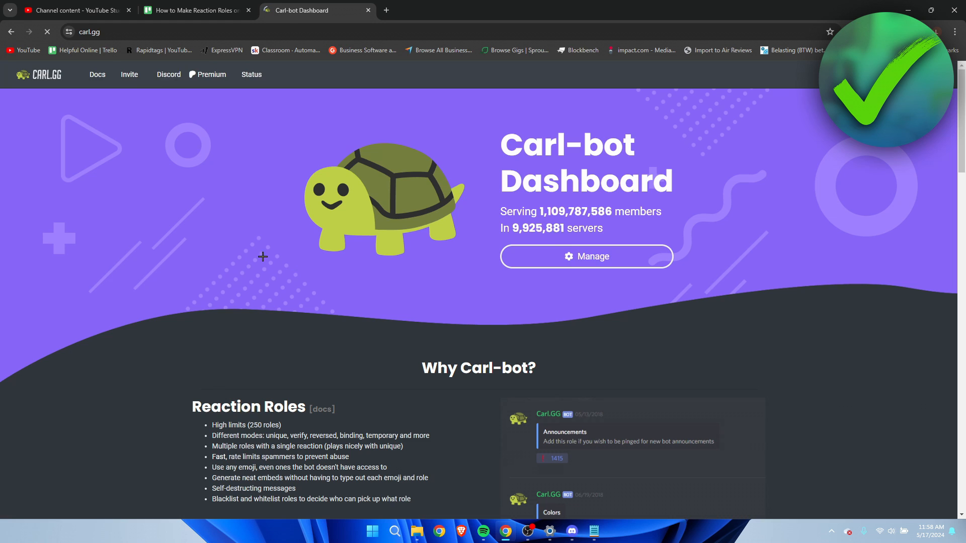
left_click(47, 32)
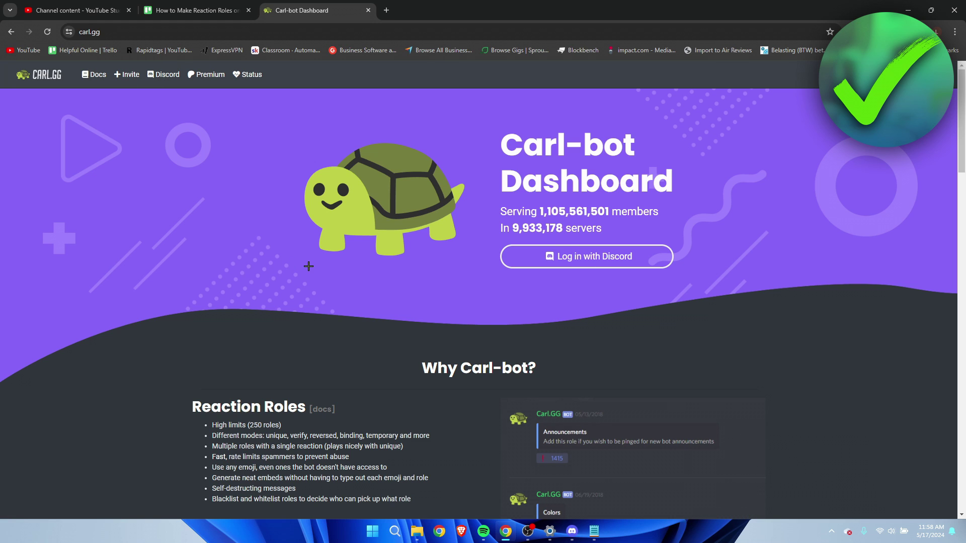
mouse_move(598, 263)
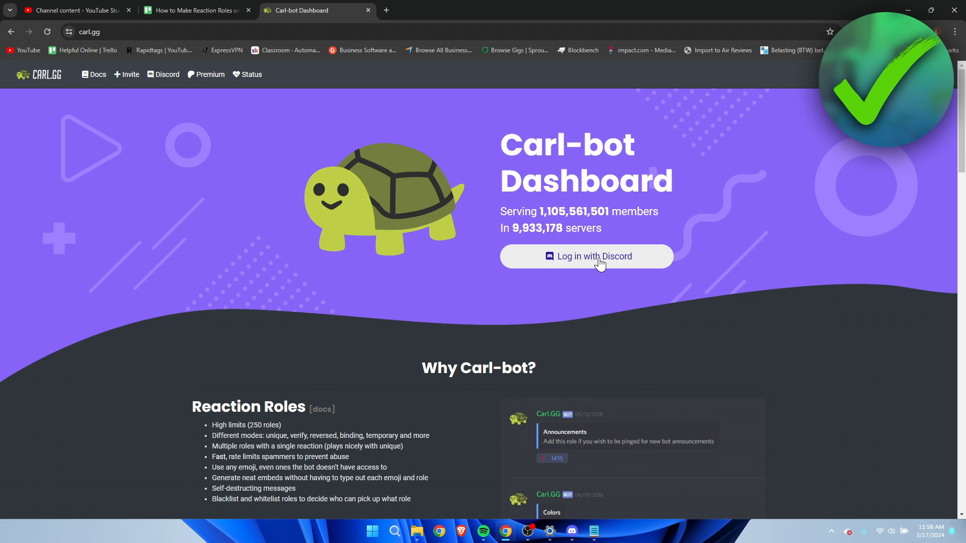
left_click(585, 256)
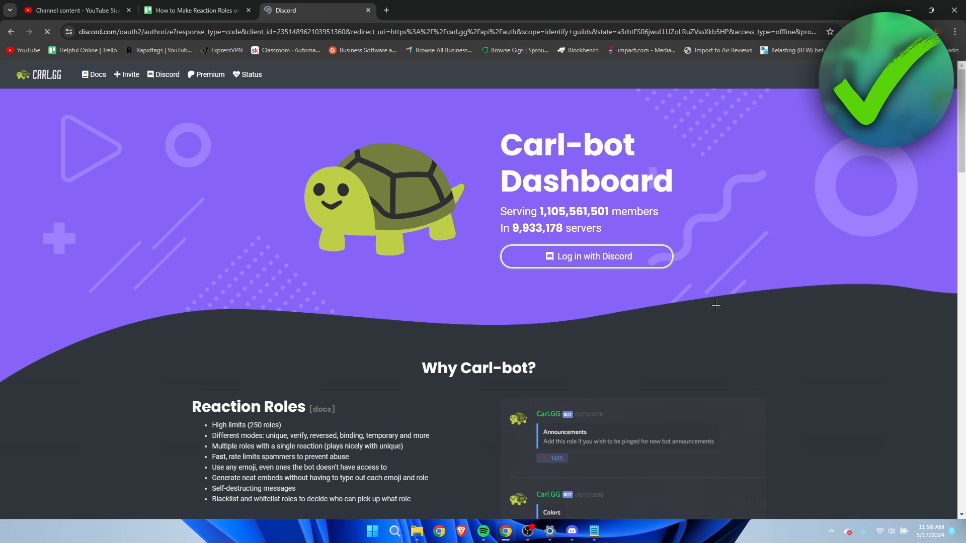
left_click(585, 256)
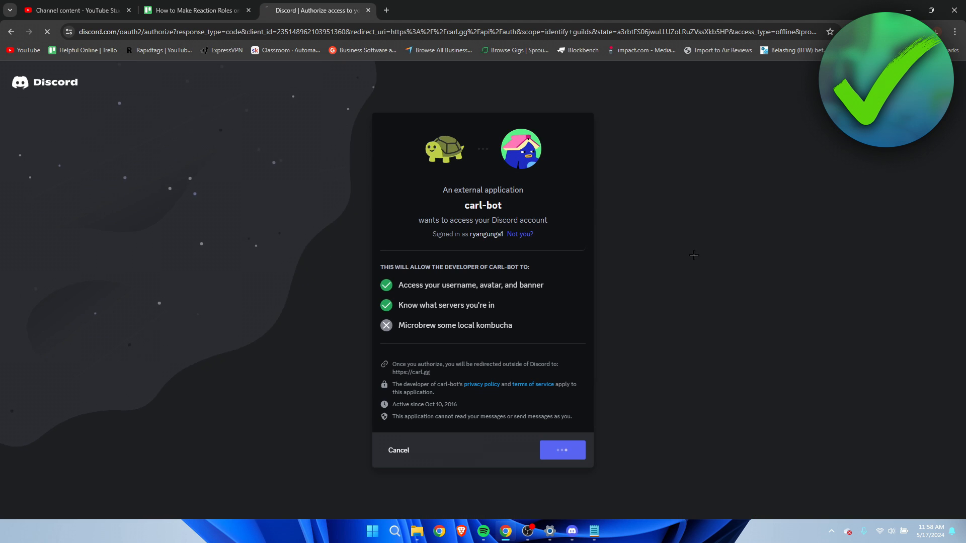
Step: Choose test server for carl-bot and authorize all its requested bot permissions
left_click(562, 449)
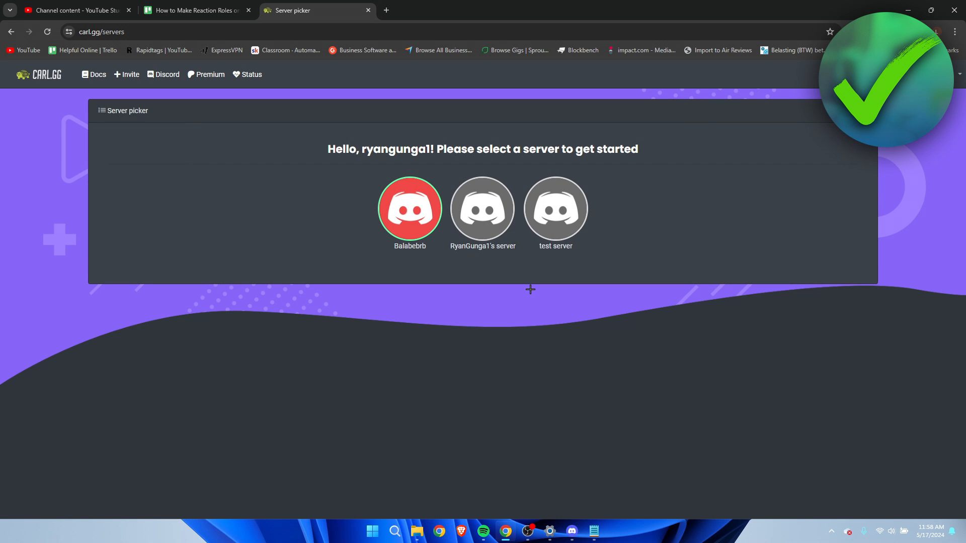
mouse_move(372, 252)
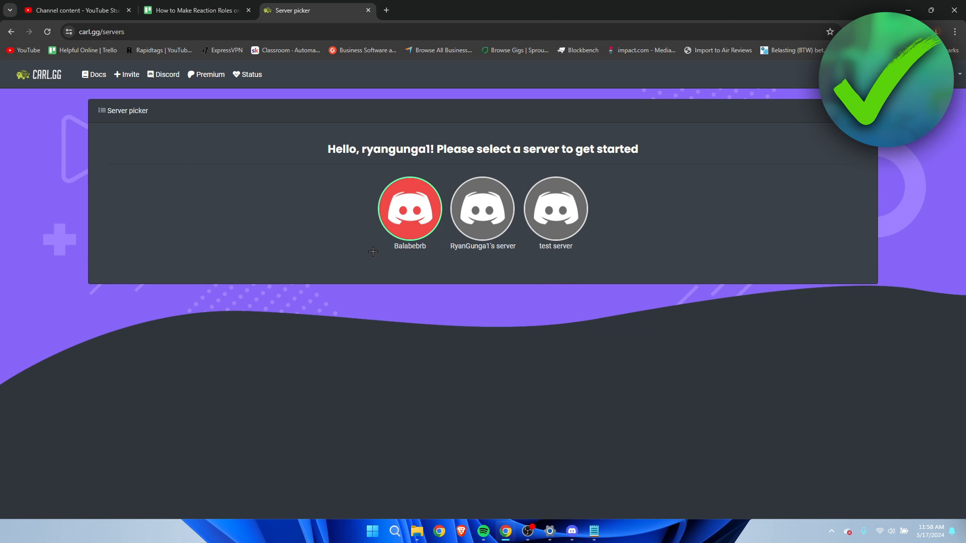
mouse_move(464, 313)
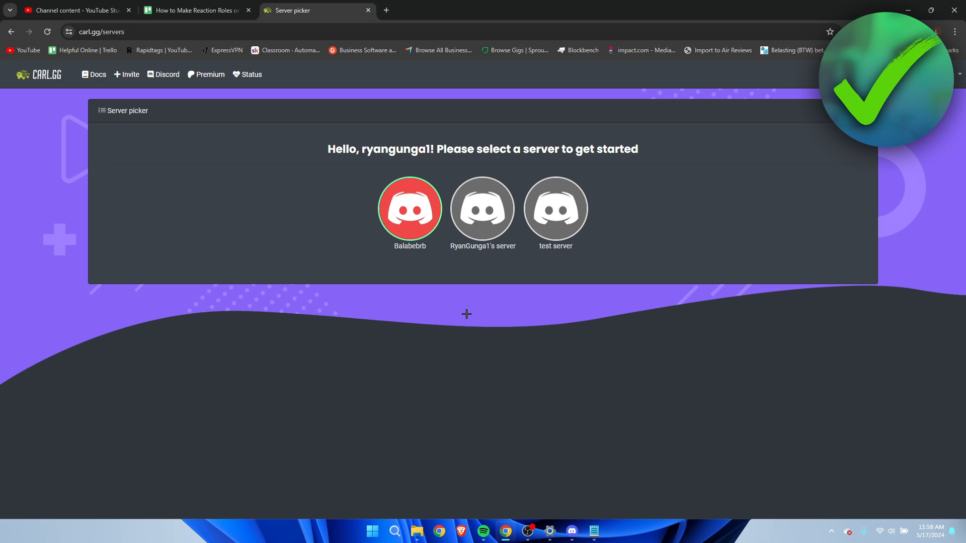
mouse_move(518, 178)
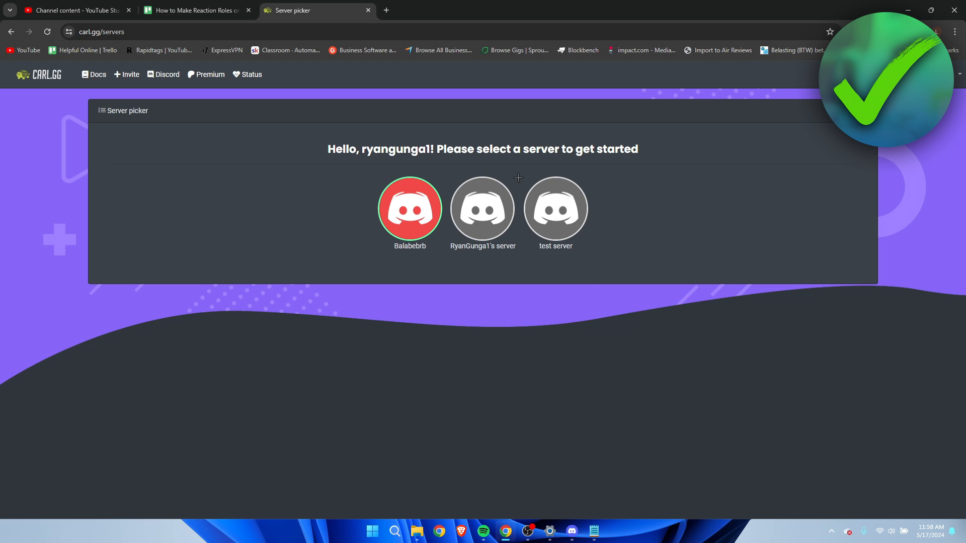
left_click(555, 209)
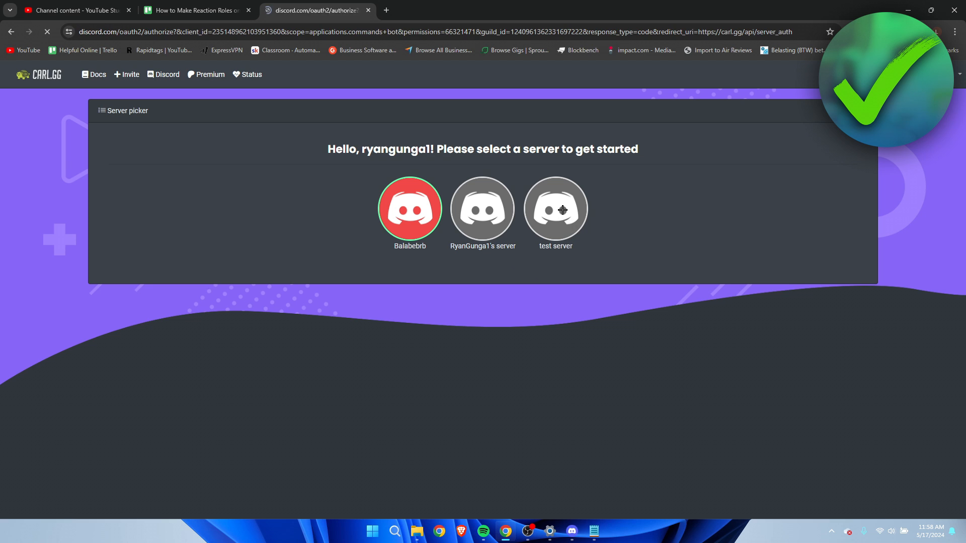
left_click(554, 209)
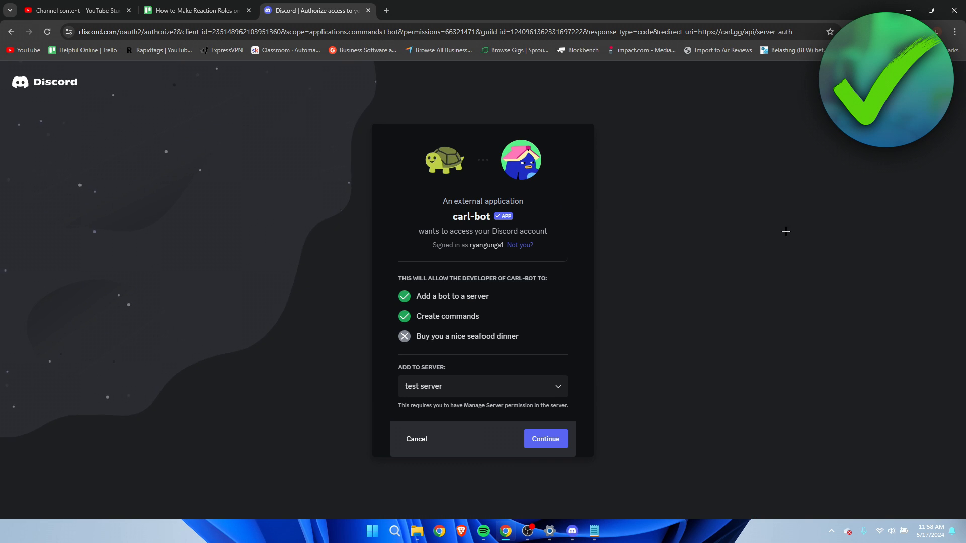
left_click(544, 438)
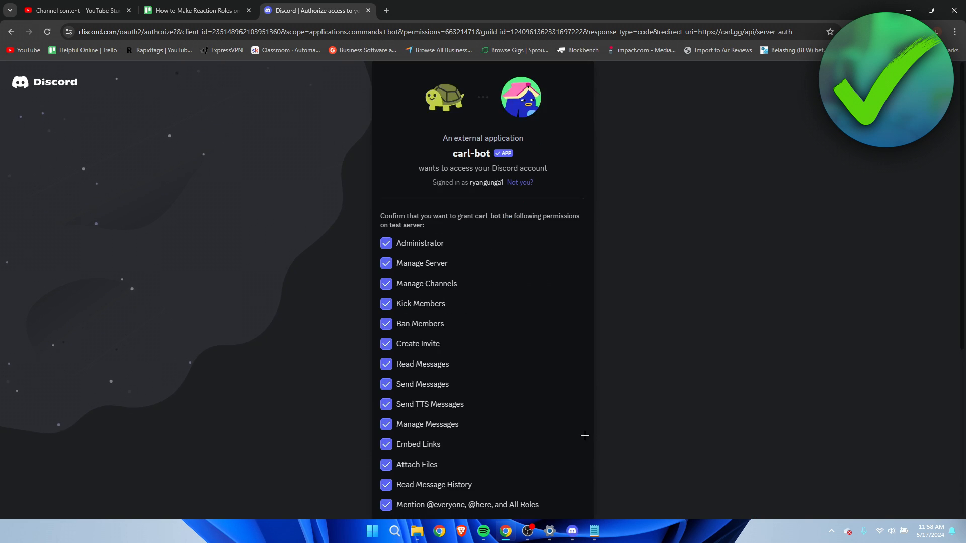
scroll("down", 3)
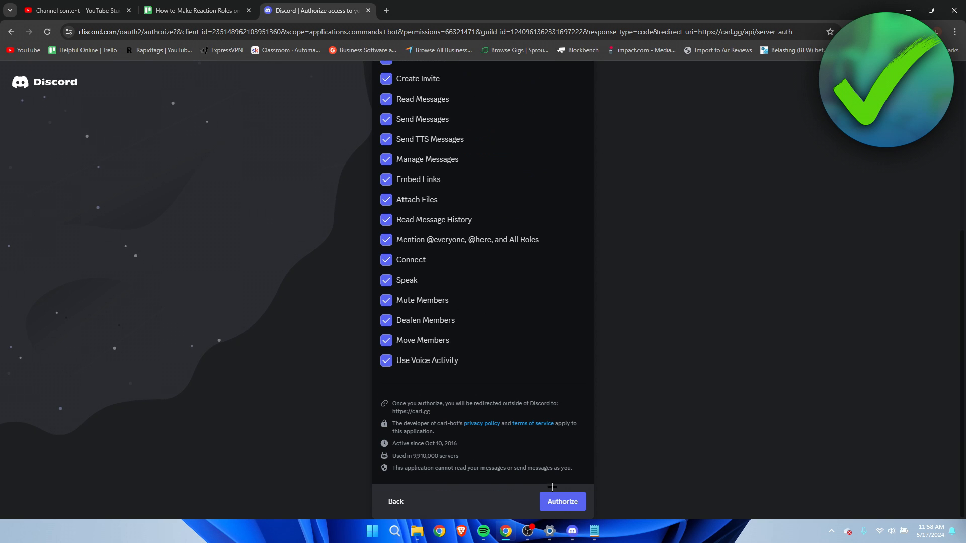
left_click(561, 501)
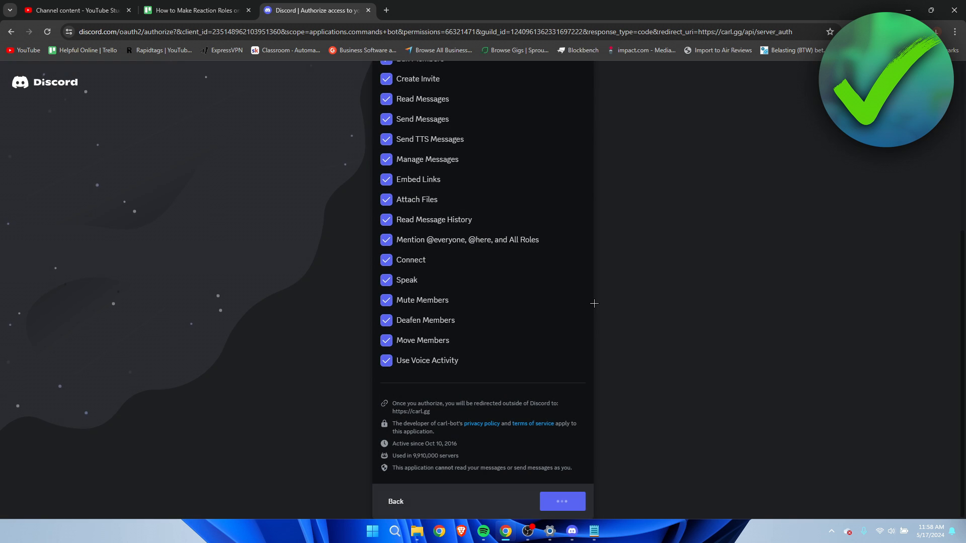
Step: Start Carl-bot's guided setup for test server, reaching the General Custom Prefixes step
left_click(560, 501)
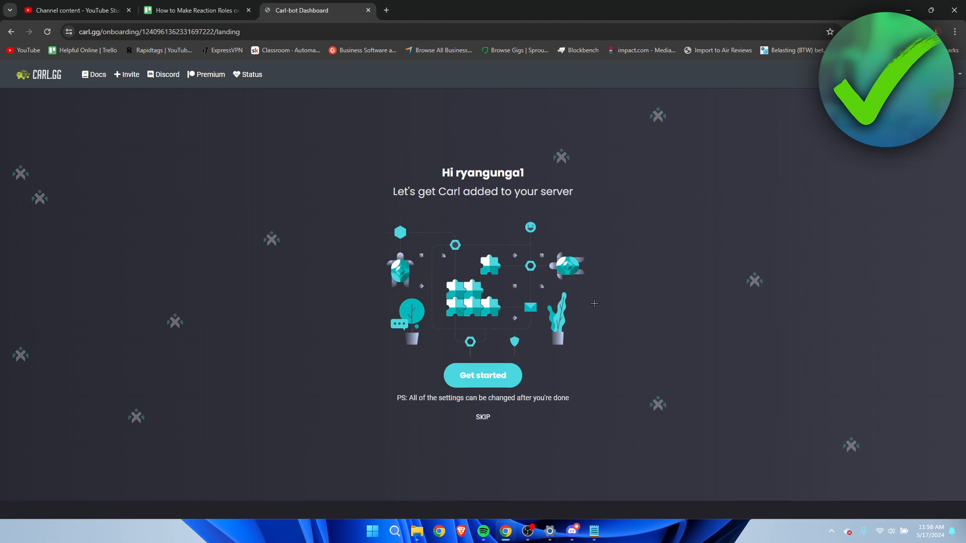
mouse_move(580, 341)
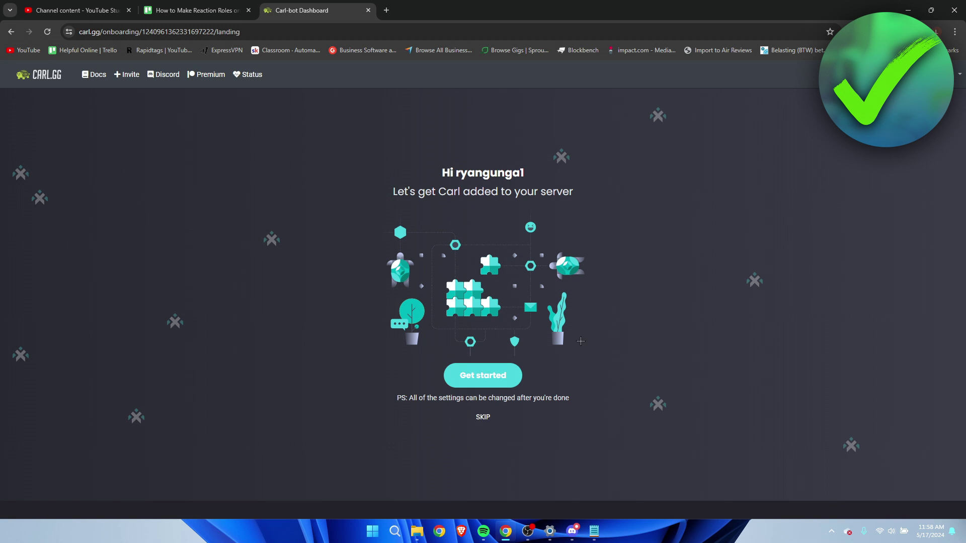
mouse_move(466, 380)
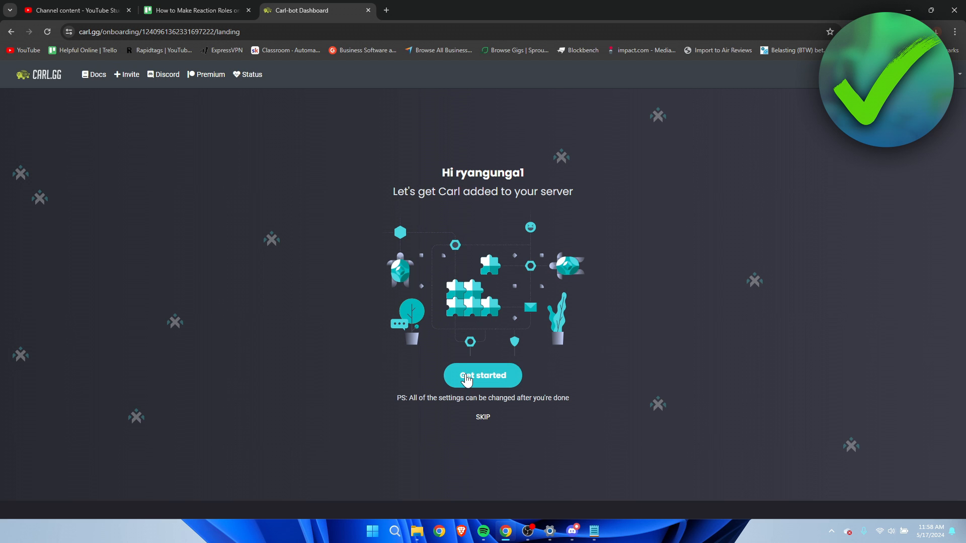
left_click(483, 376)
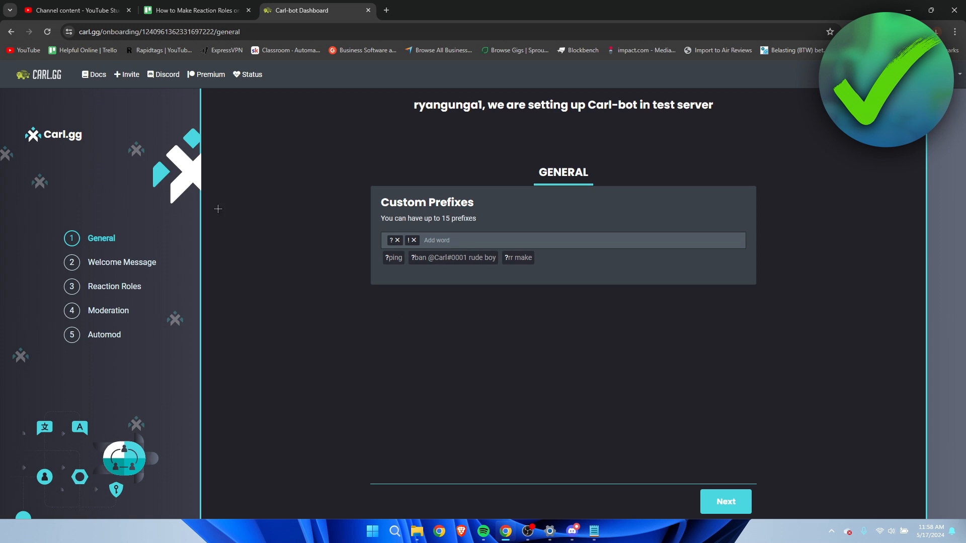
mouse_move(102, 314)
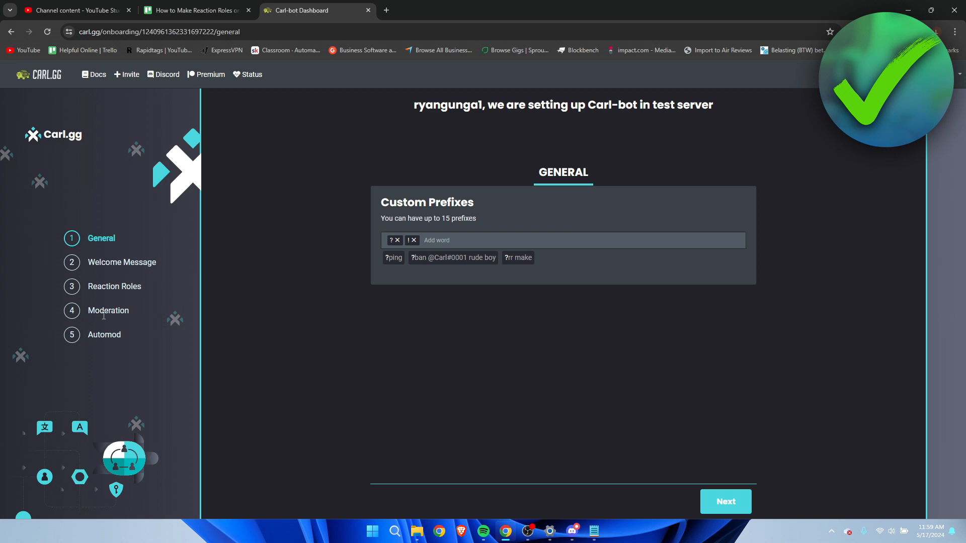
mouse_move(961, 80)
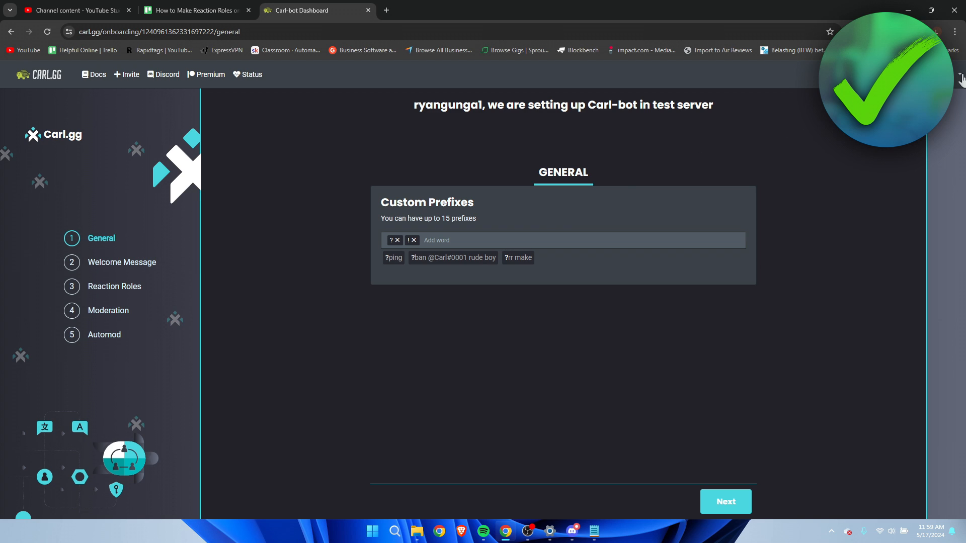
Step: In test server's Roles settings, create a role named Blue and choose a custom colour
left_click(570, 530)
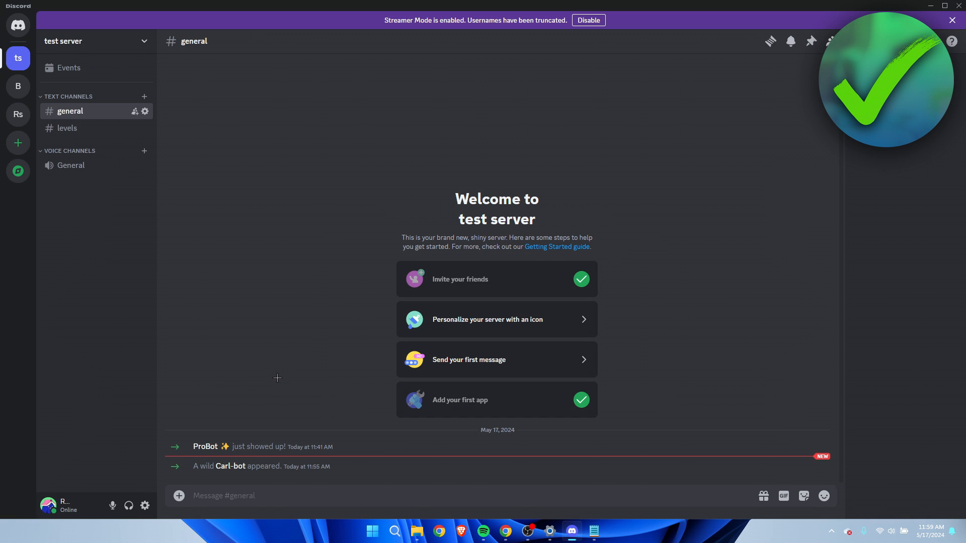
mouse_move(123, 44)
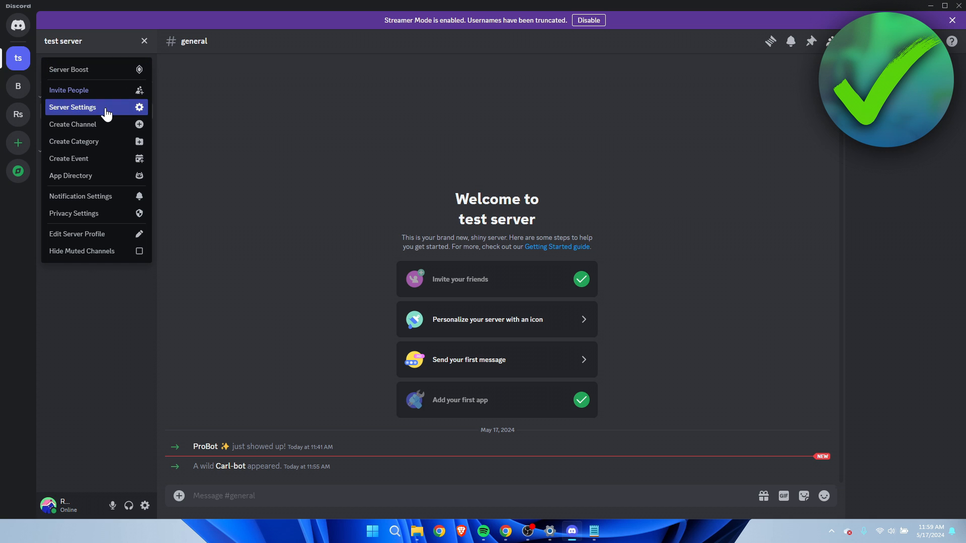
left_click(72, 108)
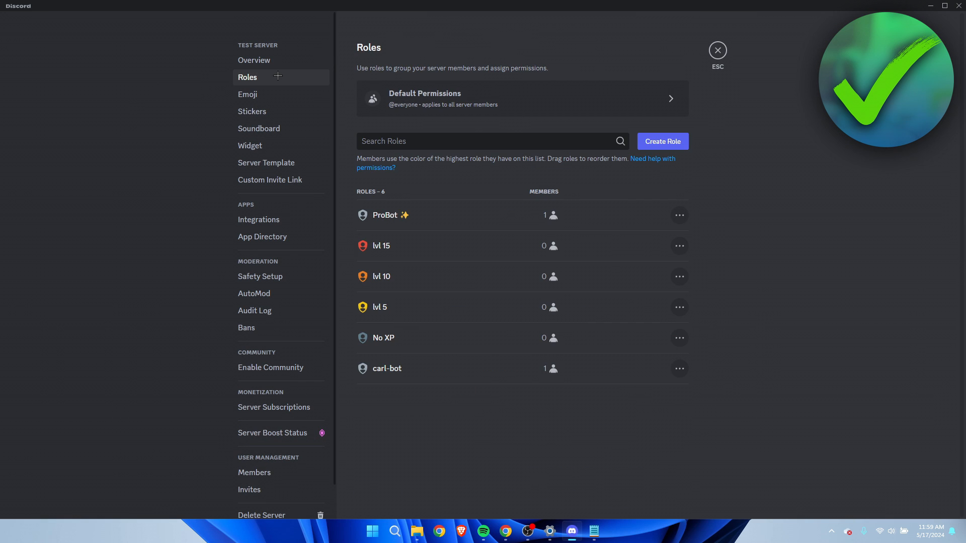
left_click(662, 141)
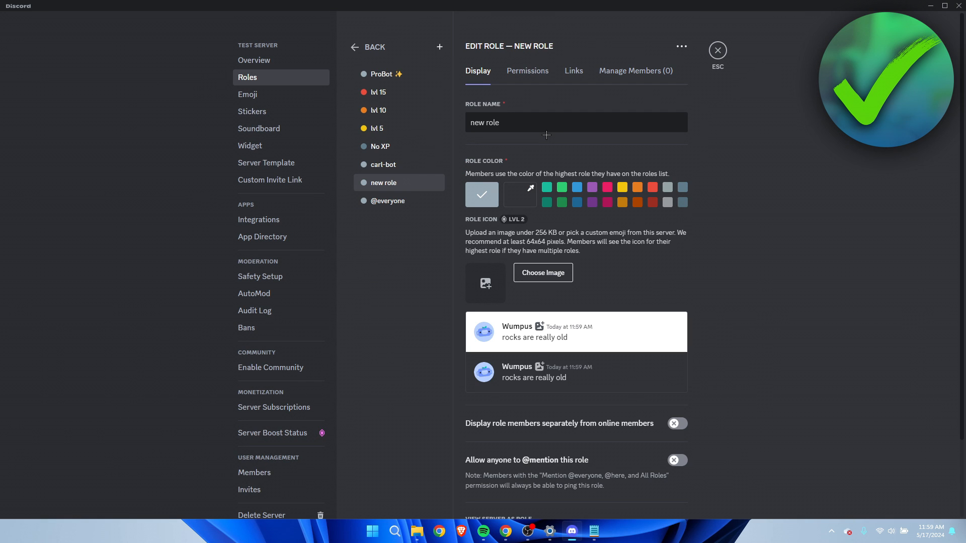
double_click(485, 122)
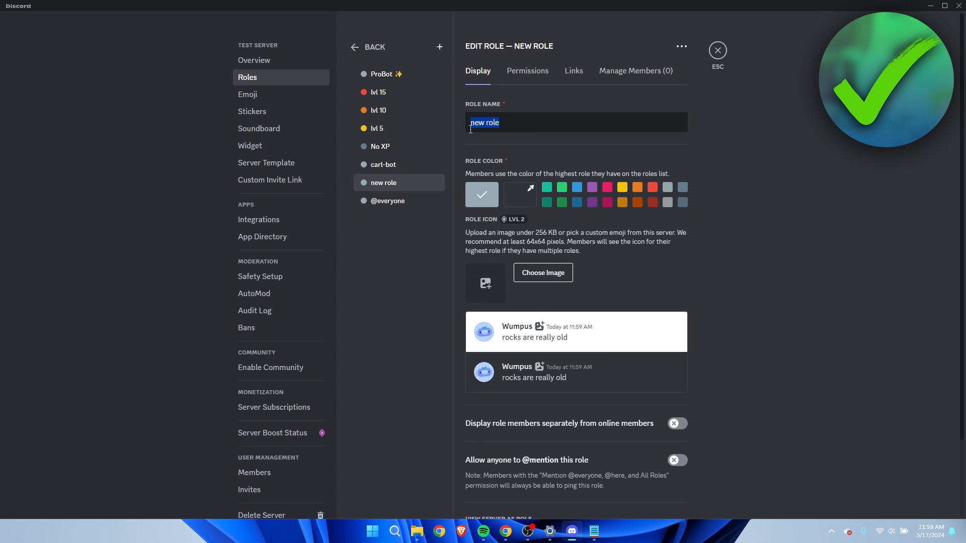
mouse_move(444, 132)
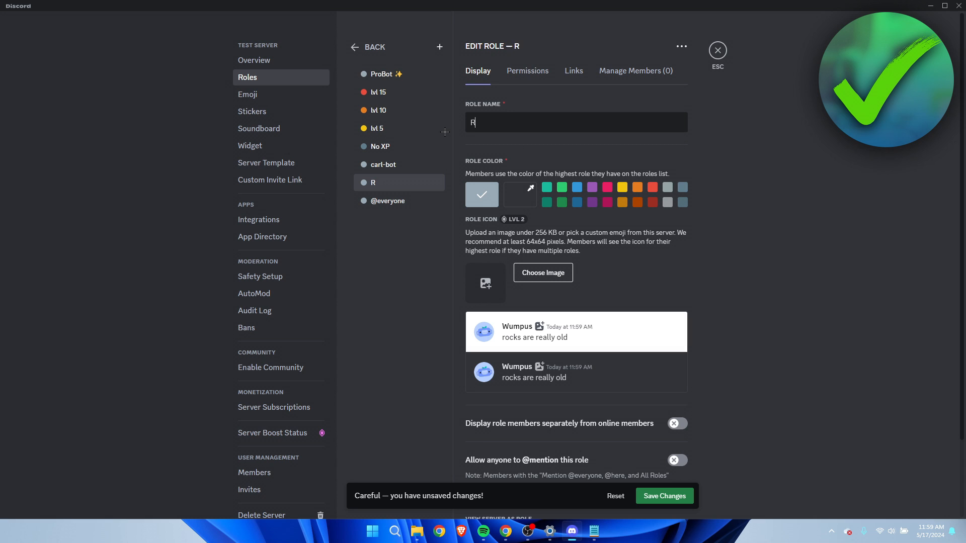
left_click(519, 194)
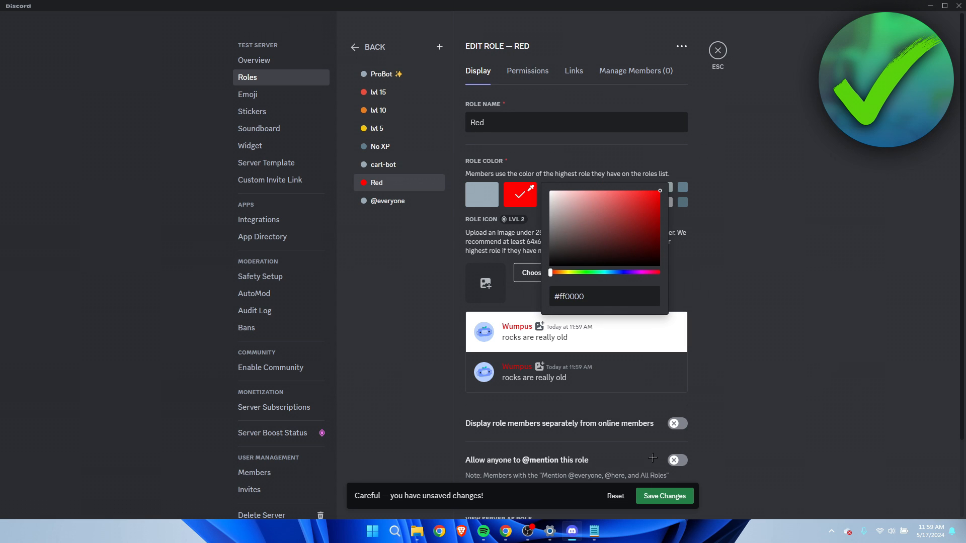
mouse_move(658, 505)
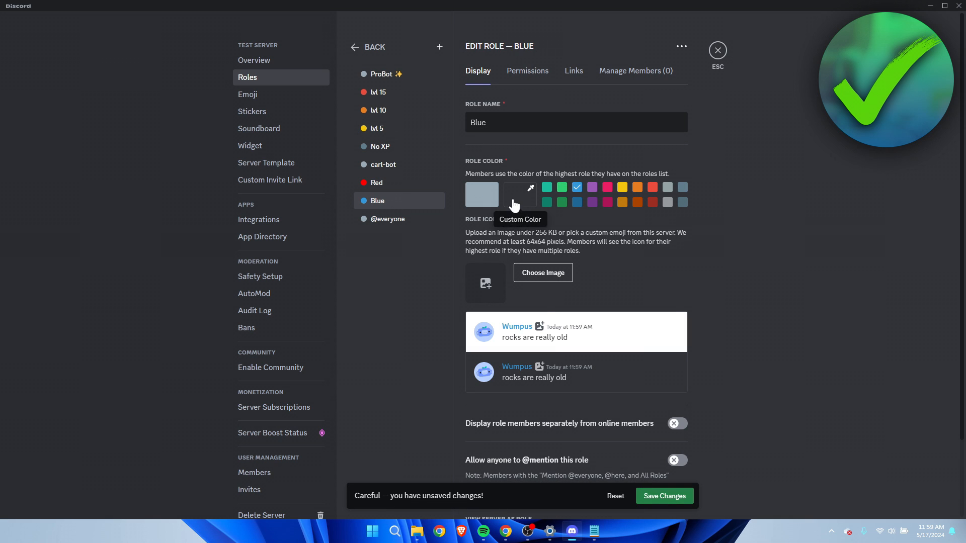
Step: Give the Blue role a blue custom colour and save the role changes
left_click(519, 193)
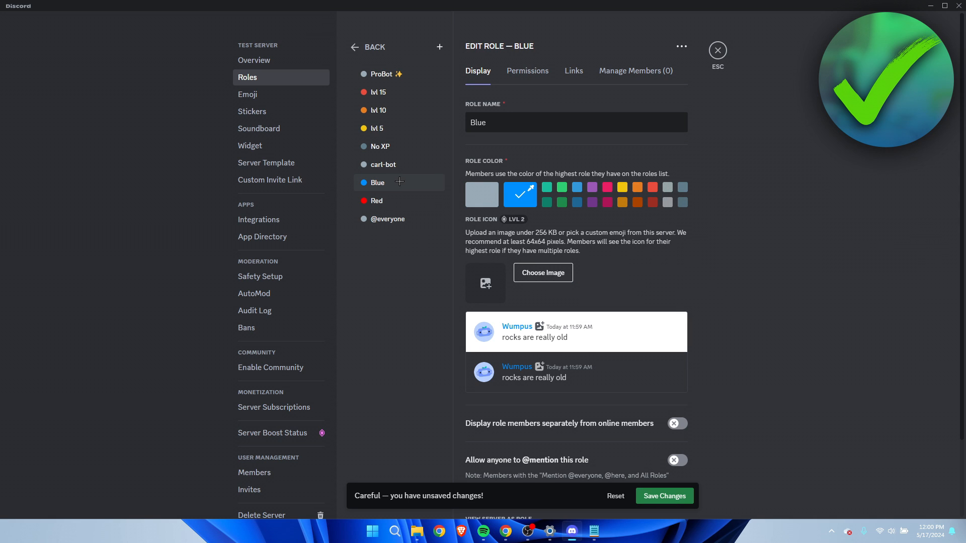
mouse_move(411, 173)
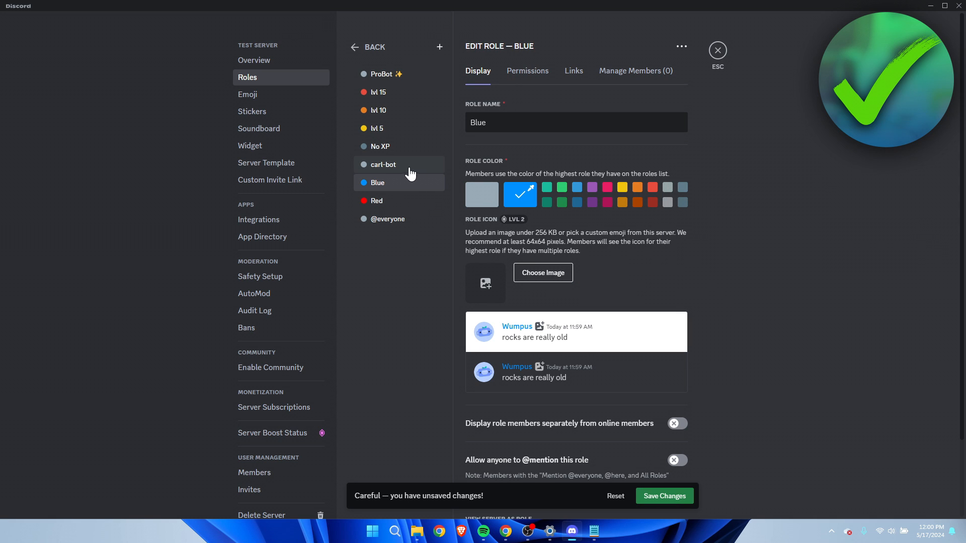
mouse_move(385, 168)
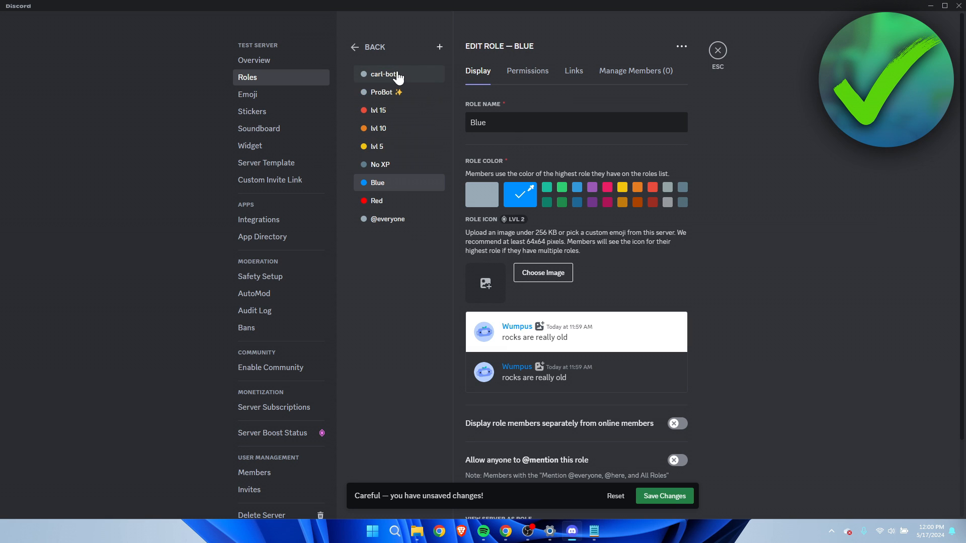
mouse_move(516, 415)
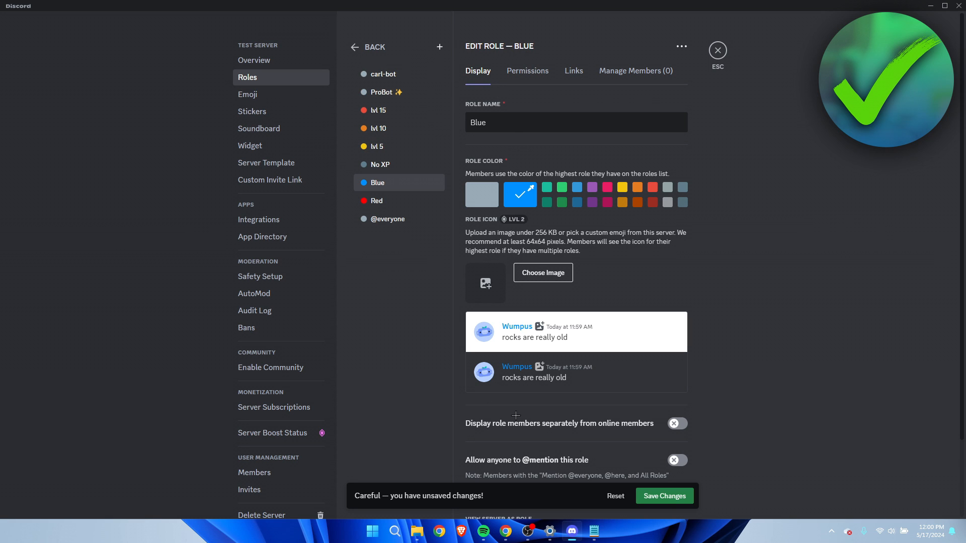
left_click(663, 496)
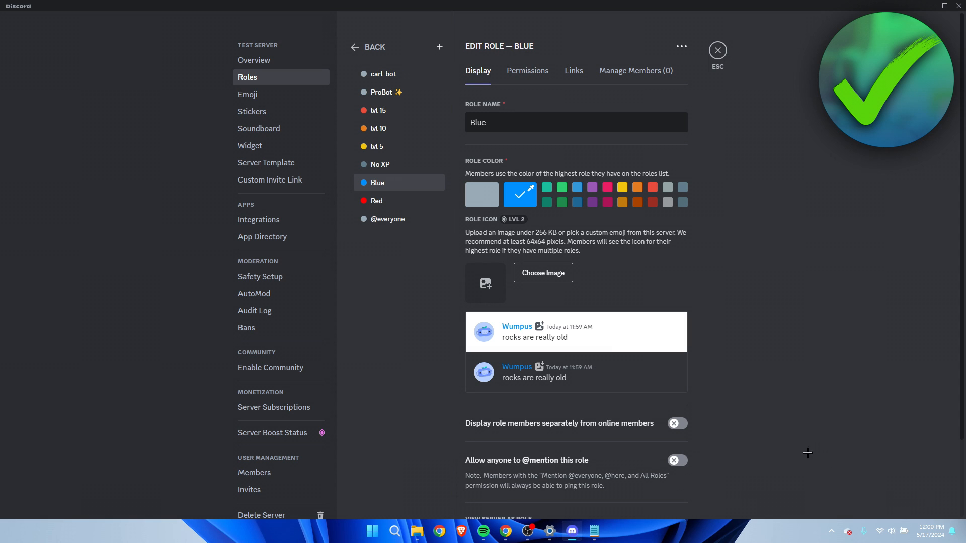
mouse_move(716, 38)
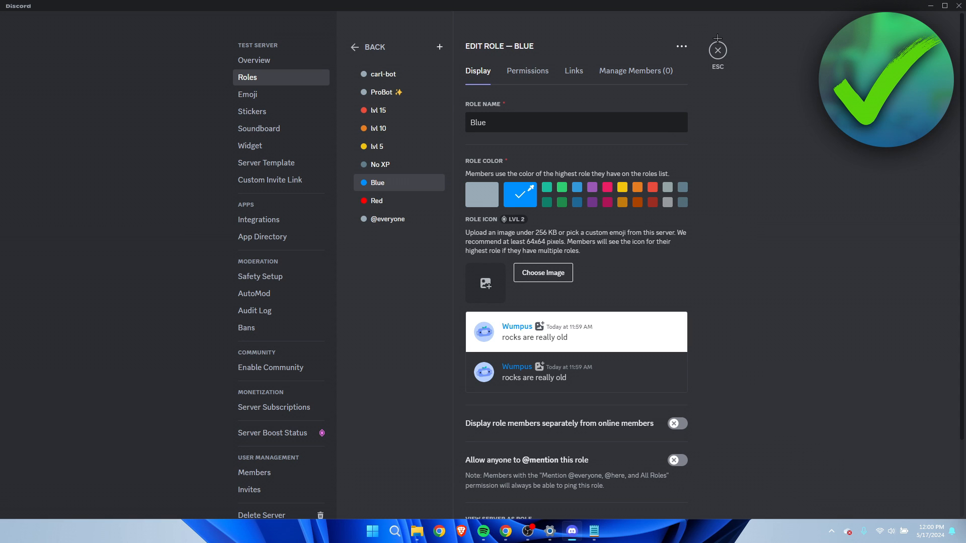
Step: Exit Server Settings to get back to test server's #general channel
left_click(717, 49)
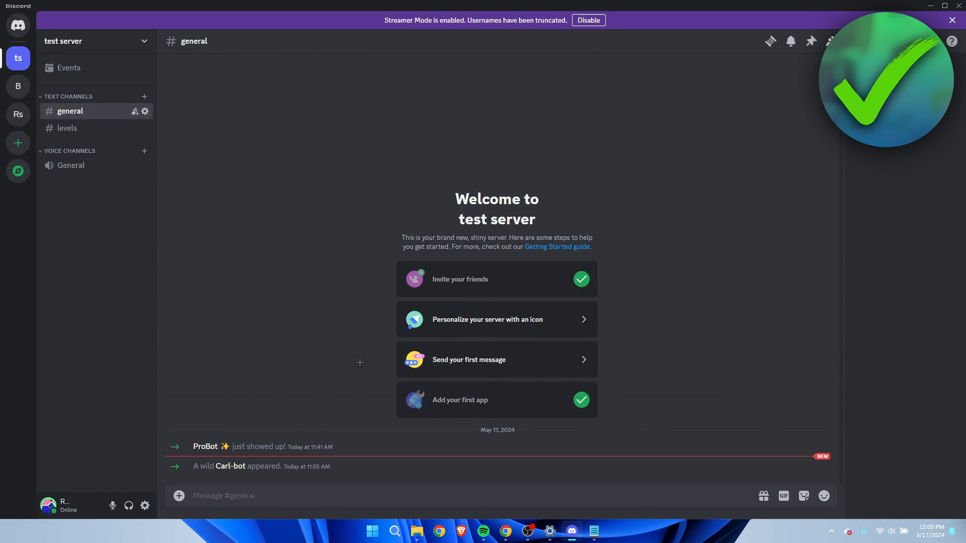
mouse_move(200, 110)
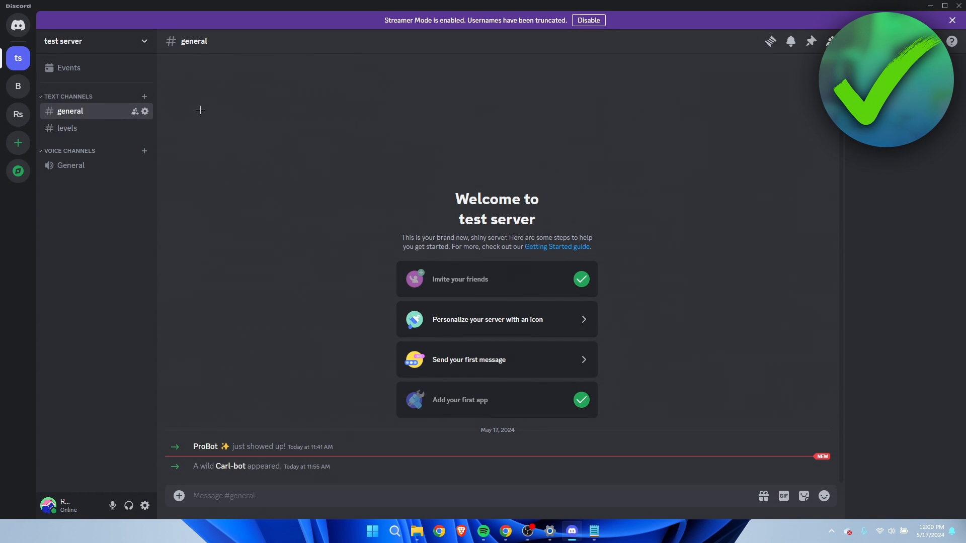
mouse_move(195, 115)
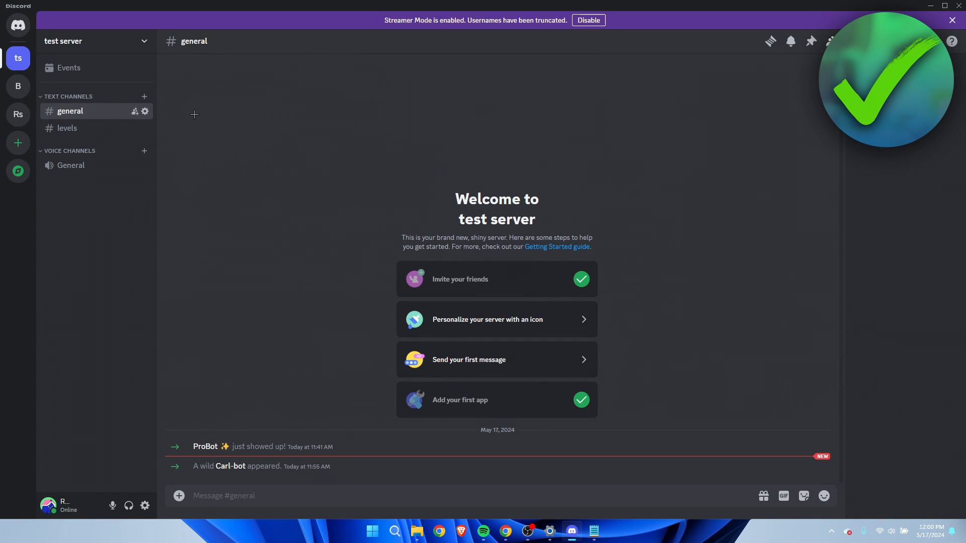
mouse_move(156, 174)
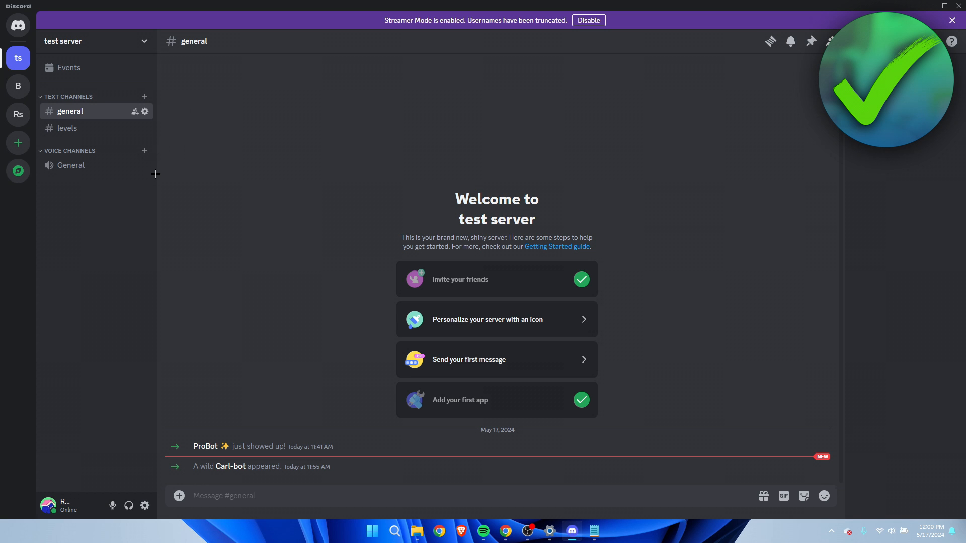
Step: Create a 'reaction-roles' text channel, move it to the top, and return to #general
left_click(144, 96)
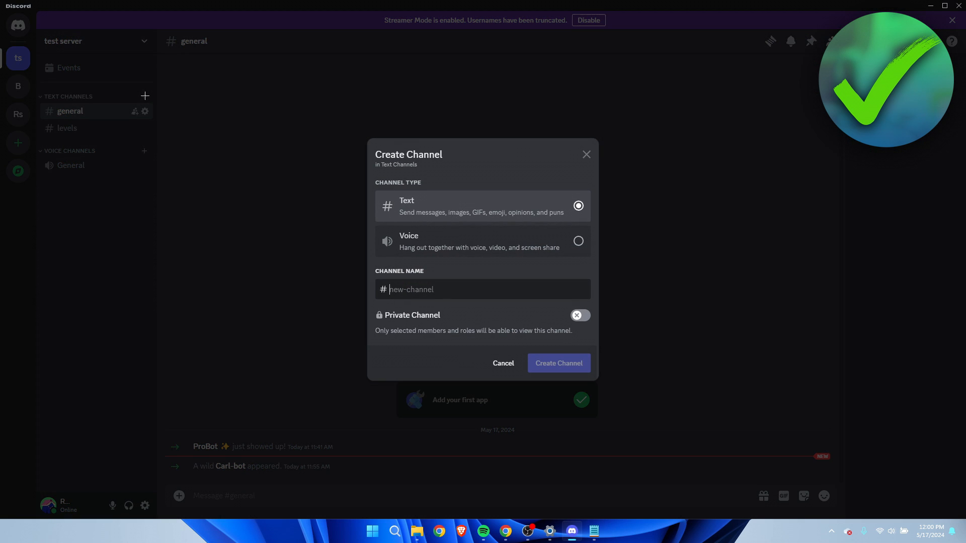
mouse_move(601, 359)
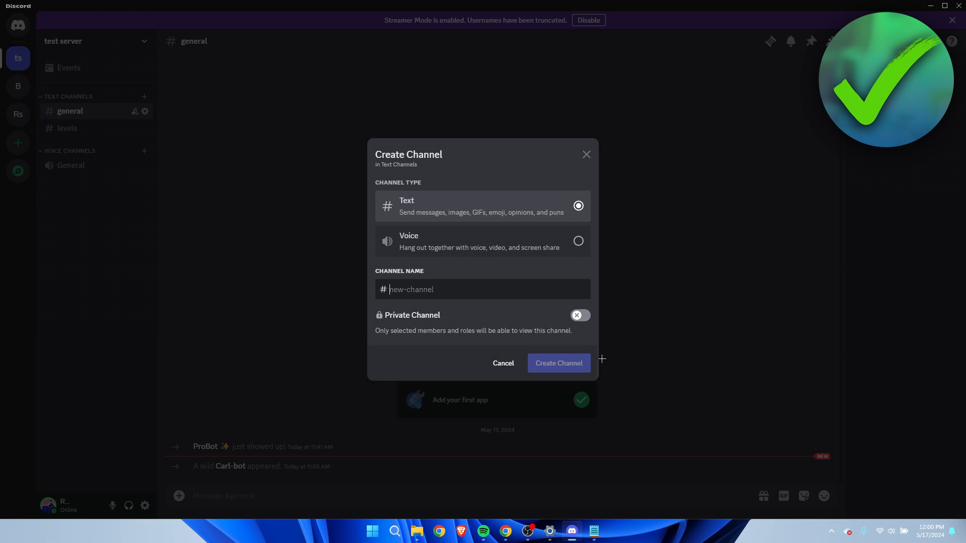
type("react")
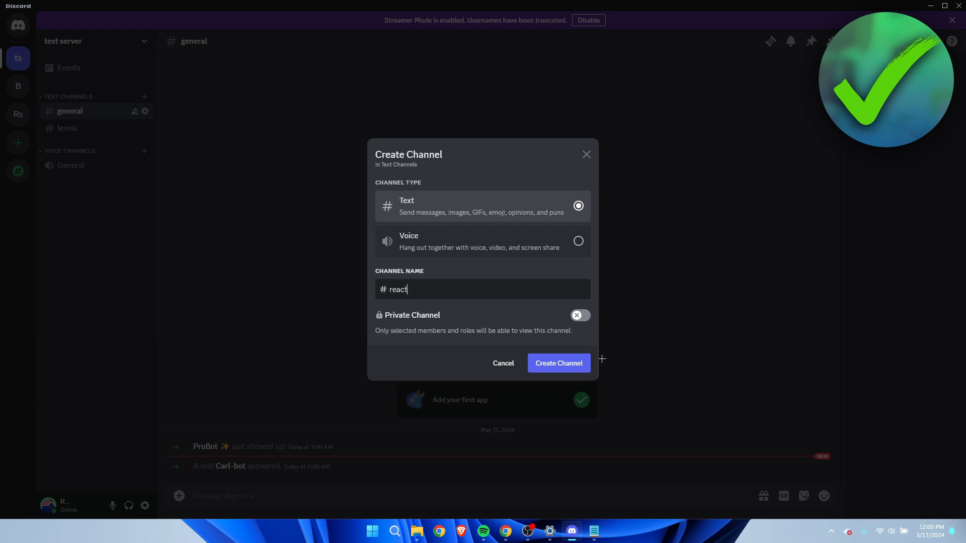
type("ion-r")
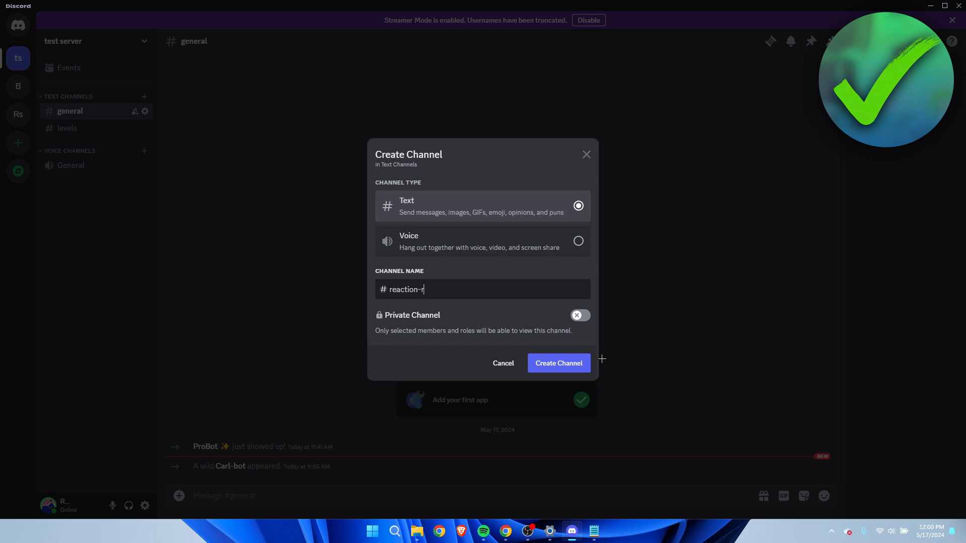
type("oles")
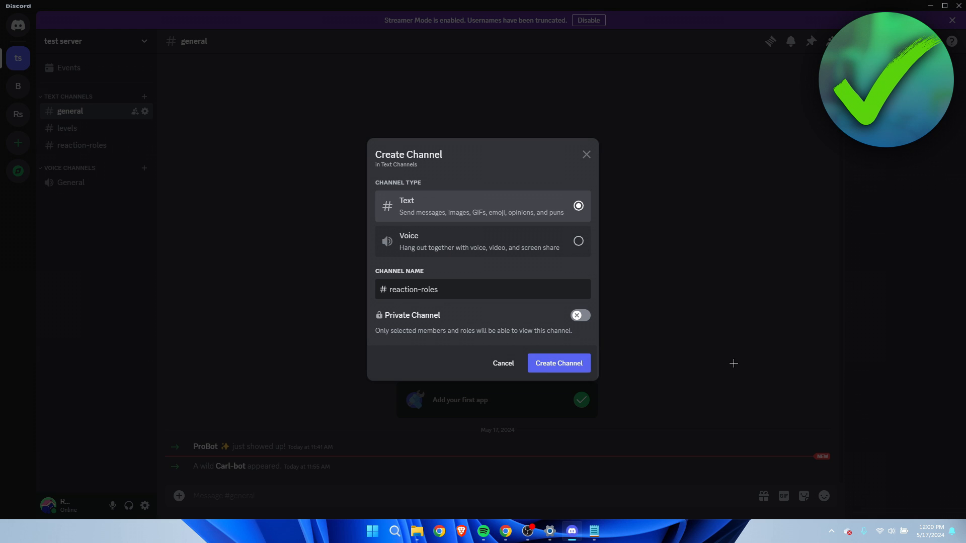
left_click(558, 363)
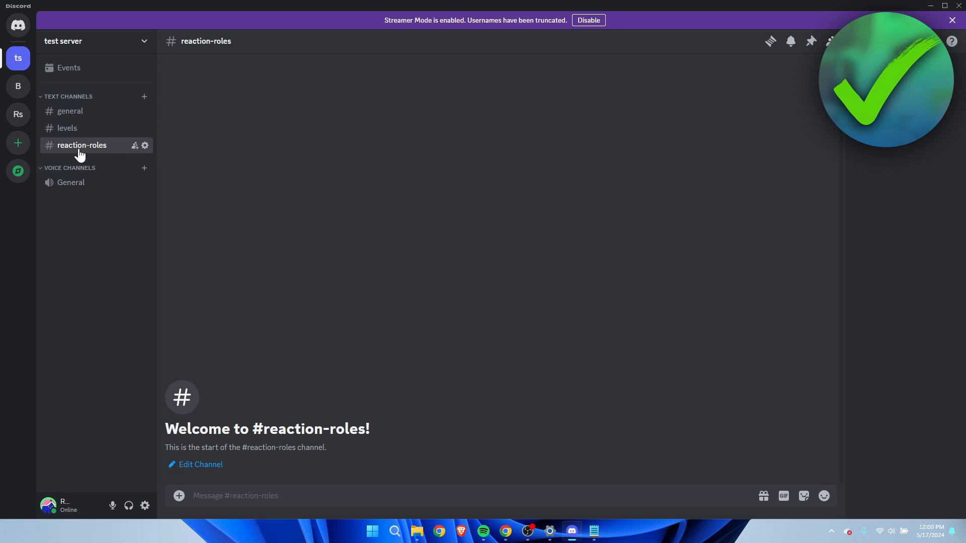
left_click_drag(82, 145, 82, 108)
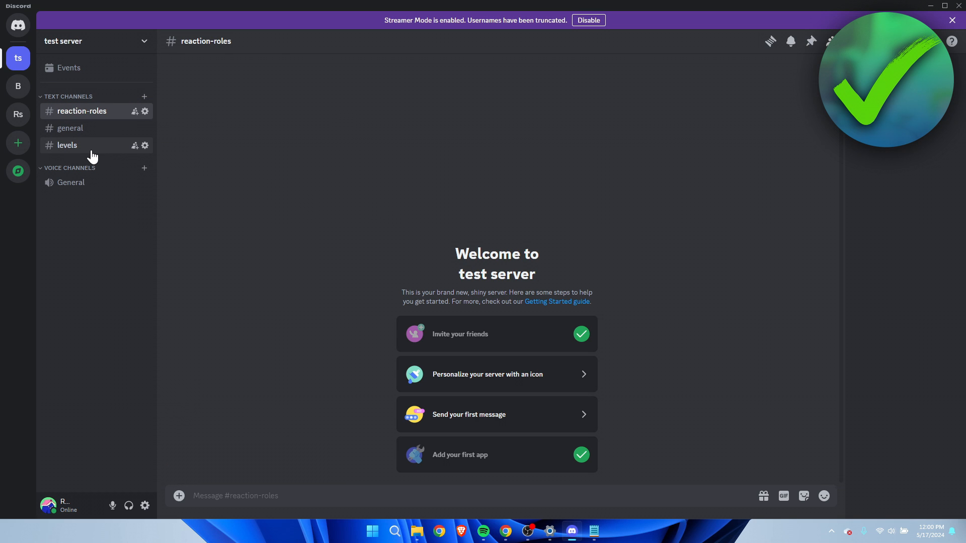
left_click(71, 128)
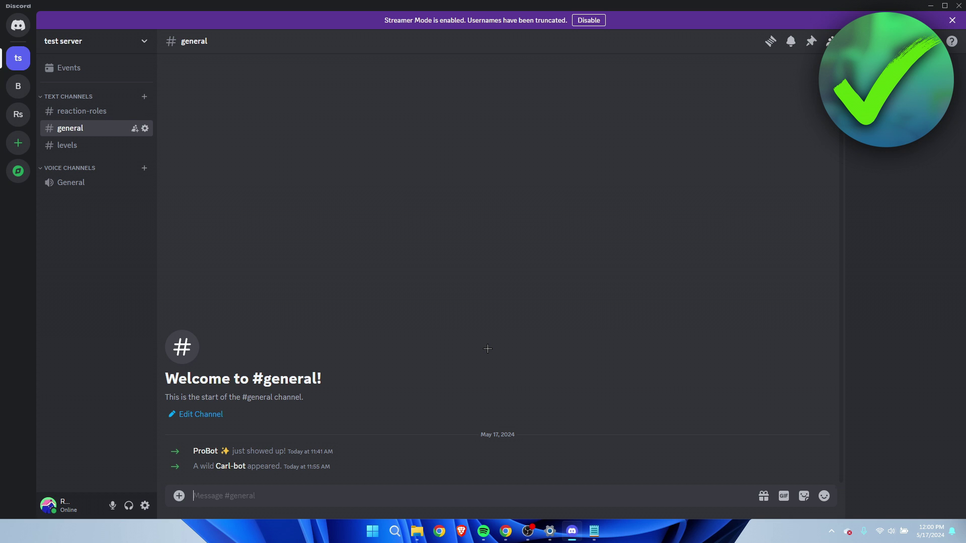
Step: Run /reactionrole setup targeting #reaction-roles and copy the {roles} placeholder for the message text
type("/")
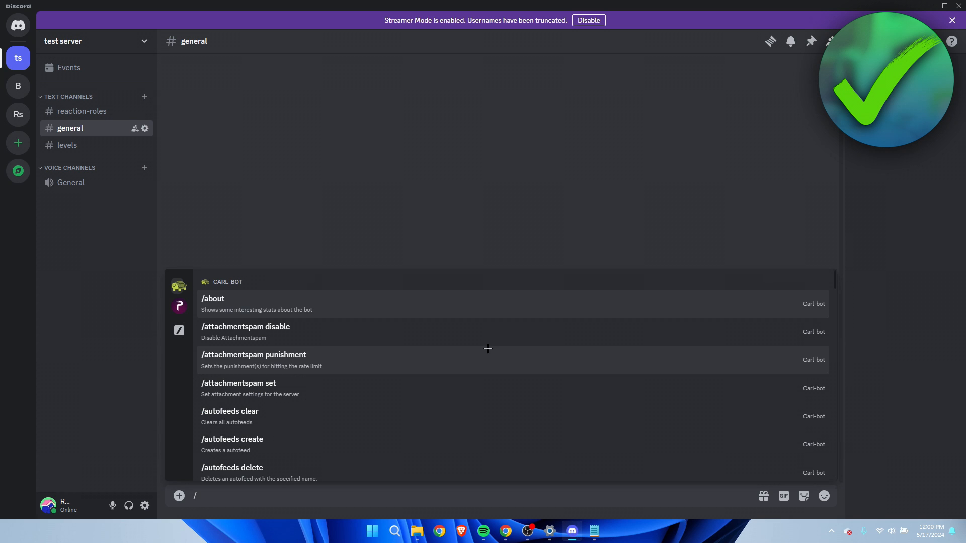
type("react")
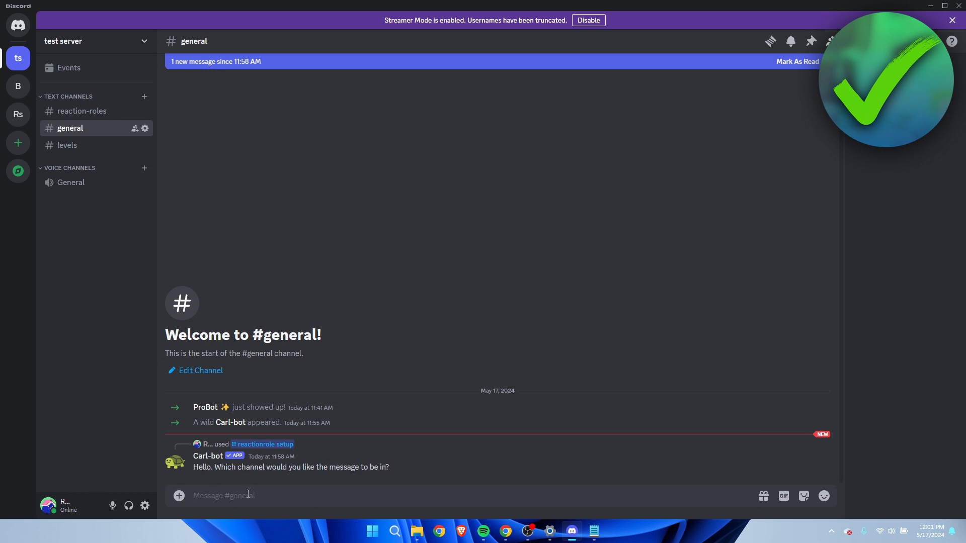
mouse_move(242, 481)
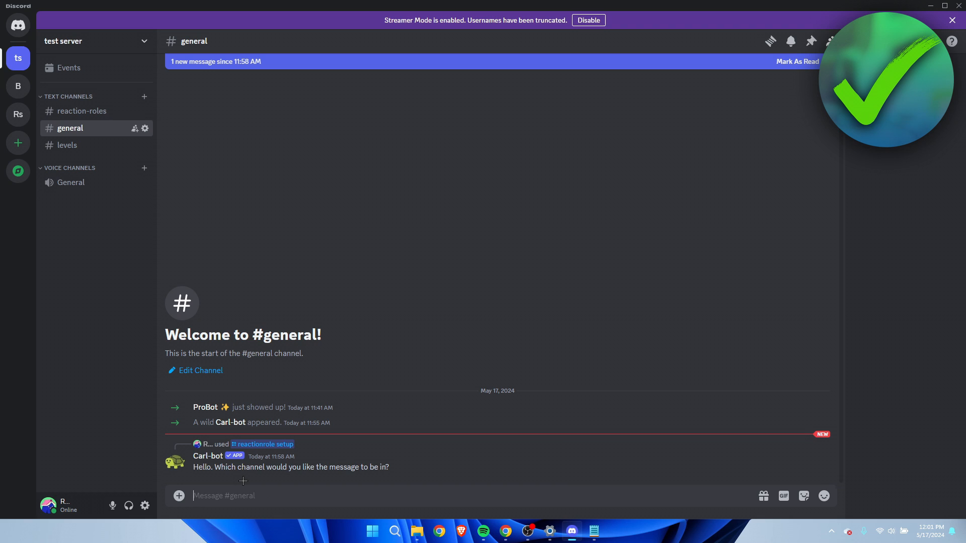
type("#")
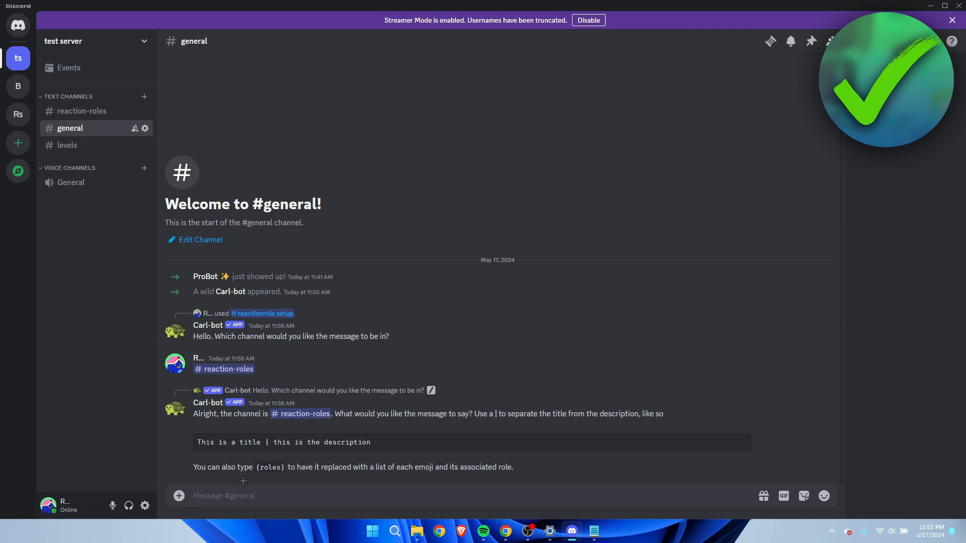
mouse_move(362, 415)
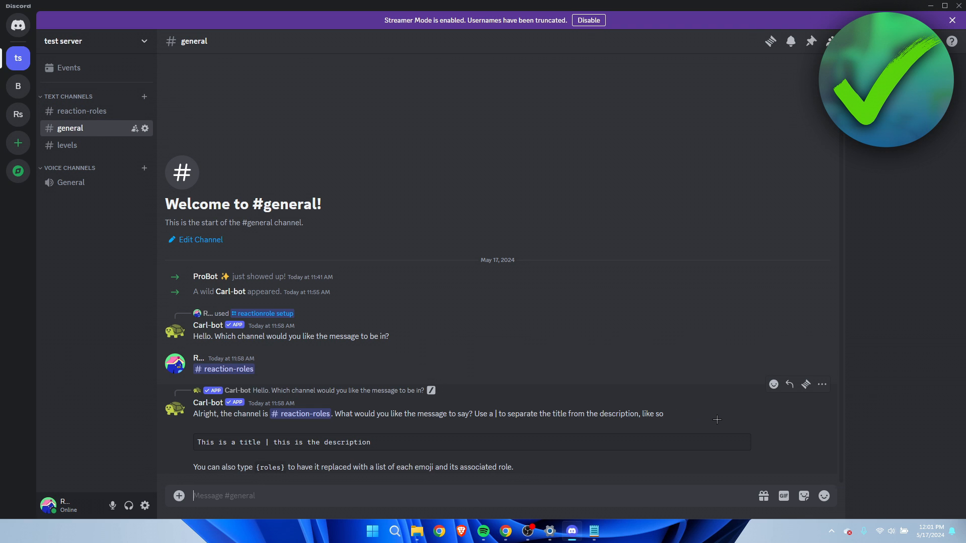
mouse_move(485, 416)
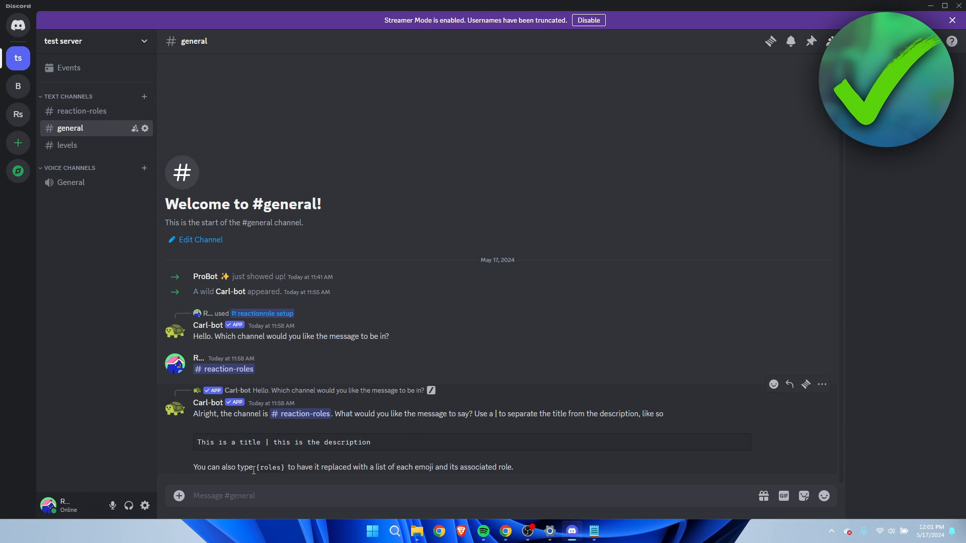
double_click(268, 467)
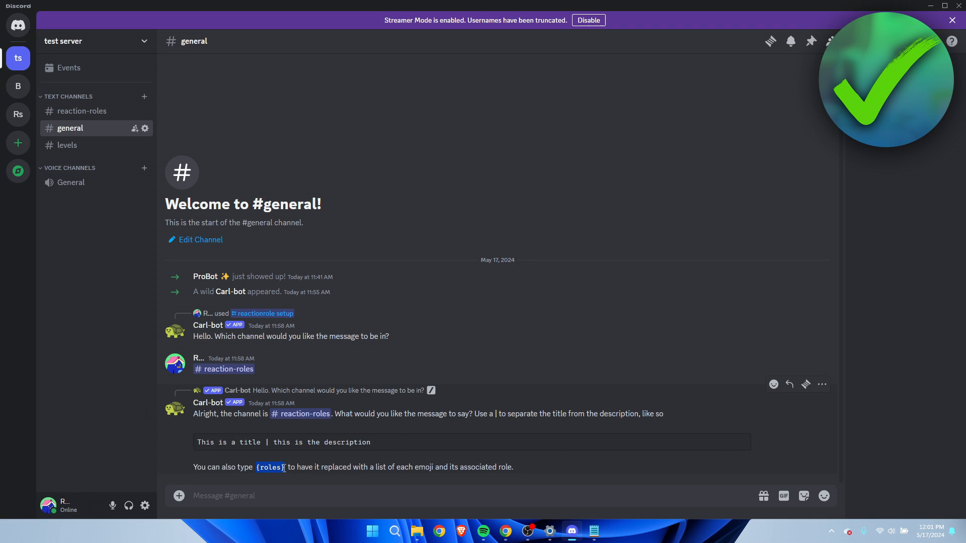
mouse_move(381, 472)
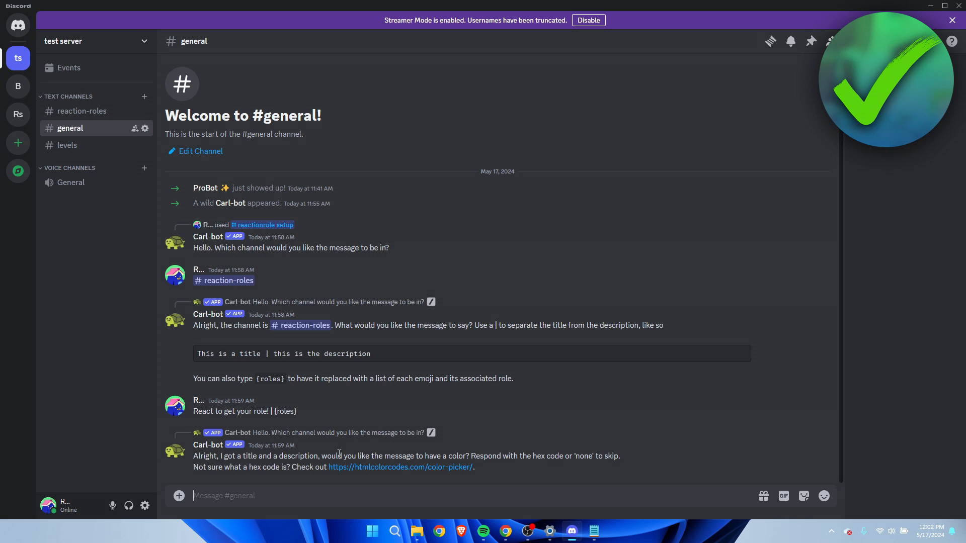
mouse_move(395, 460)
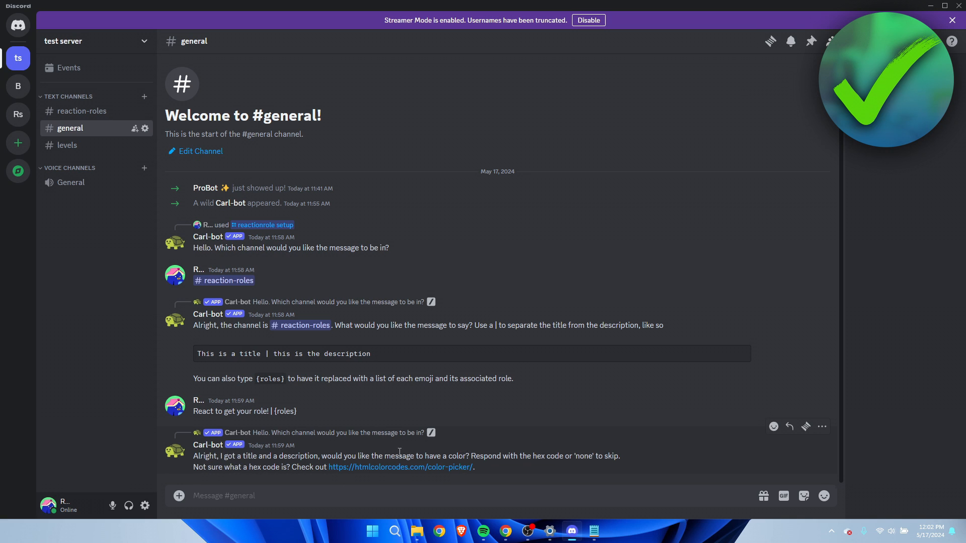
mouse_move(400, 467)
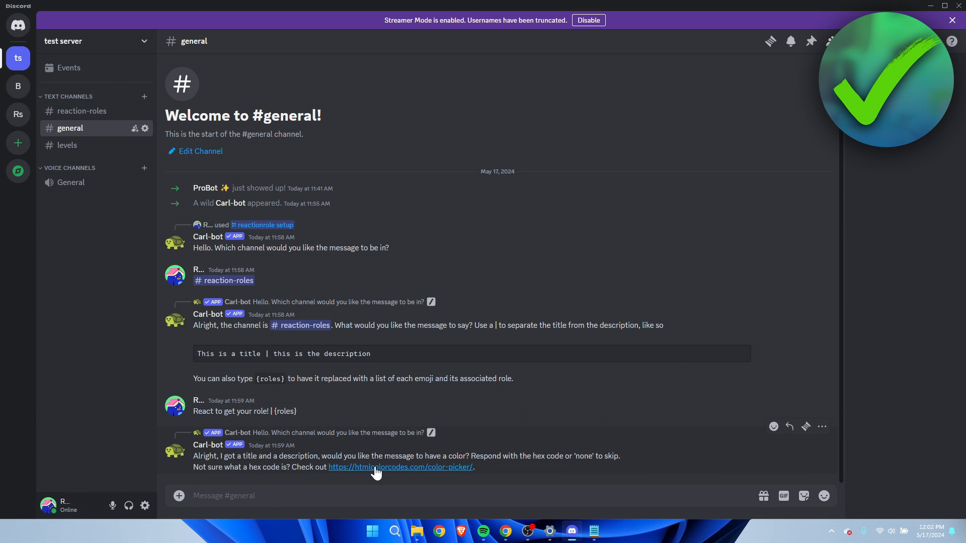
Step: Open the htmlcolorcodes.com color picker link from Carl-bot's message
left_click(400, 467)
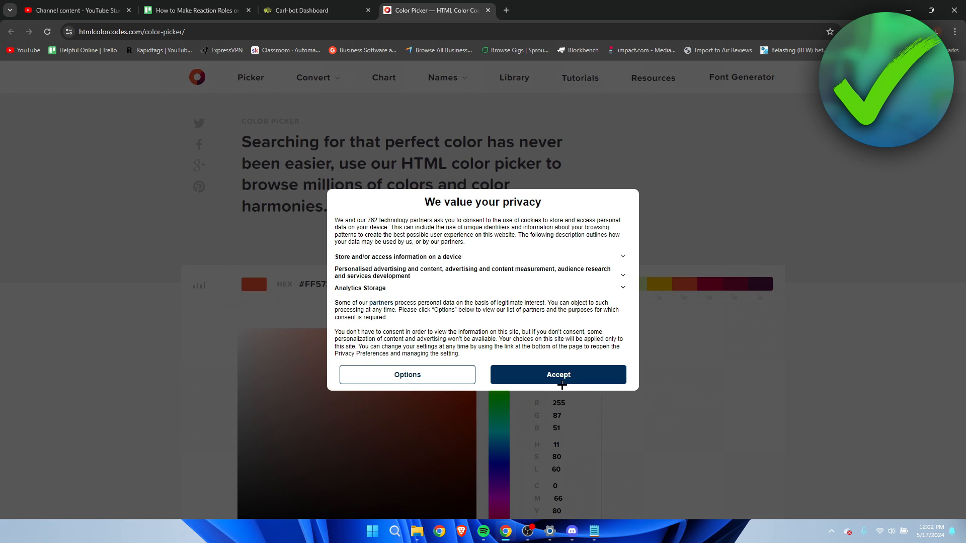
Step: Accept the site's cookie notice and copy the red hex code #FF0000
left_click(557, 374)
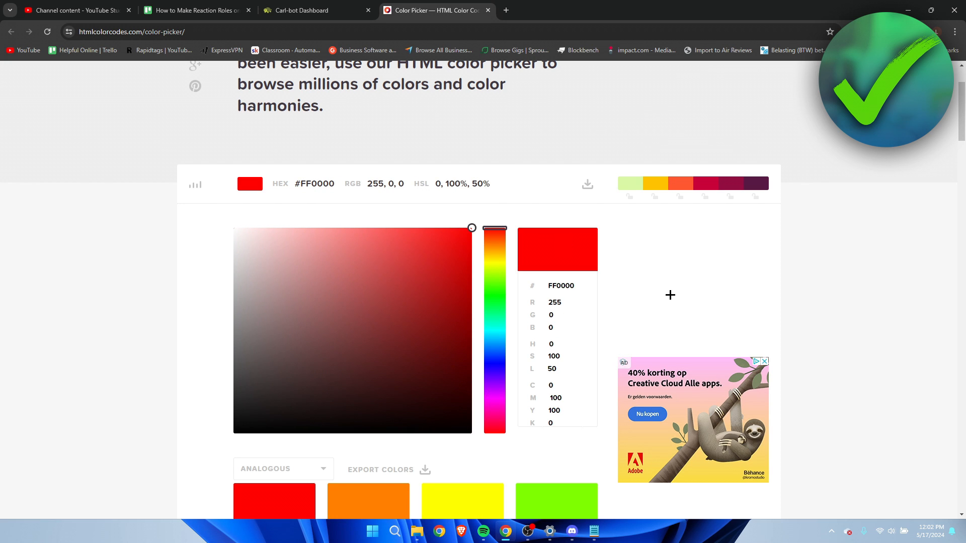
scroll("up", 3)
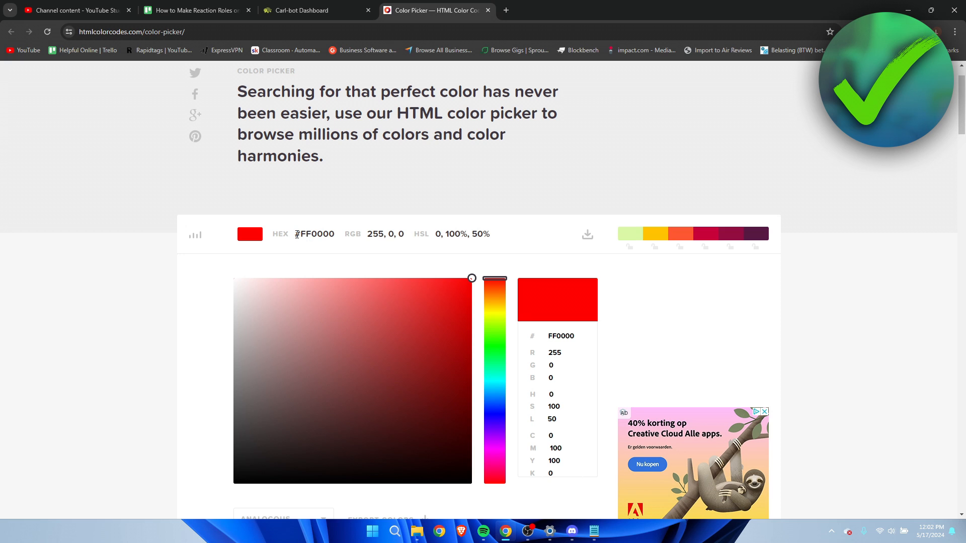
right_click(314, 234)
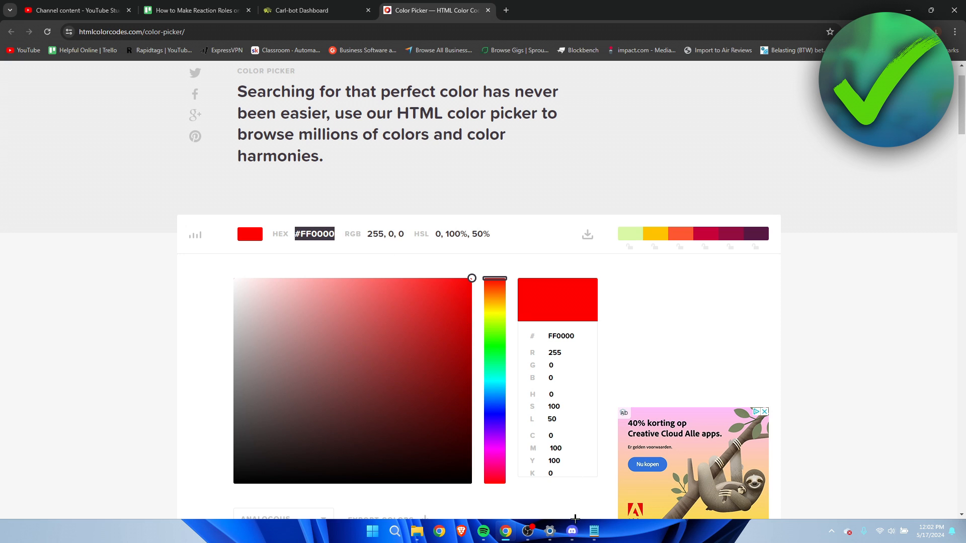
left_click(570, 531)
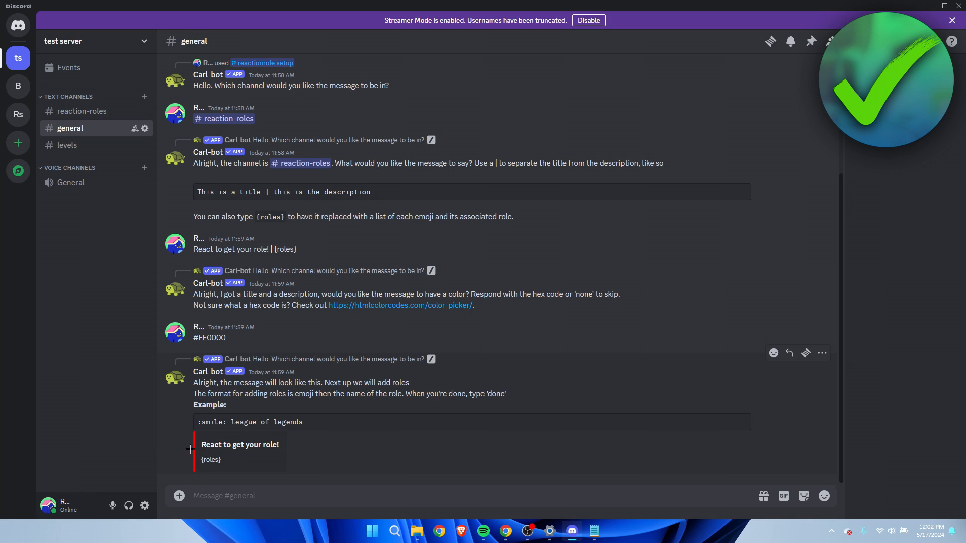
mouse_move(192, 435)
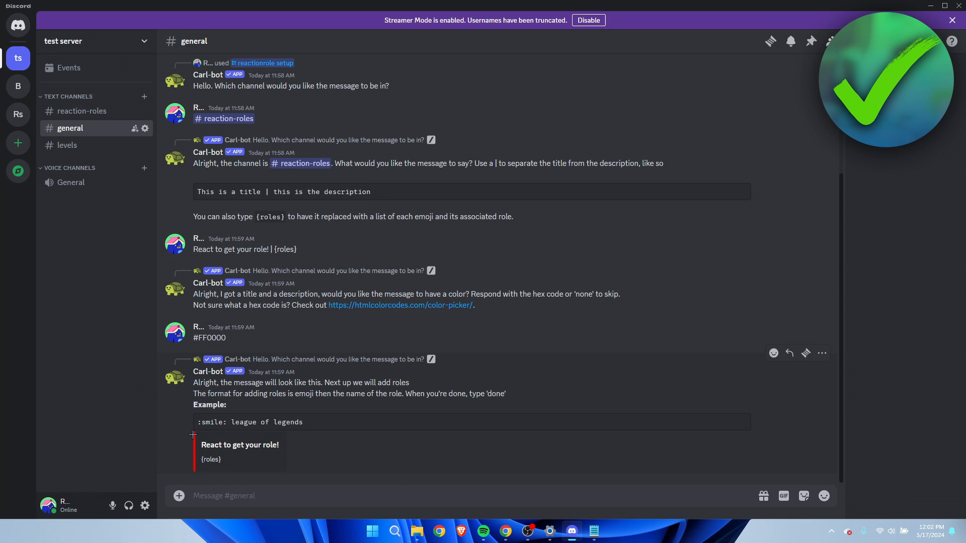
mouse_move(327, 431)
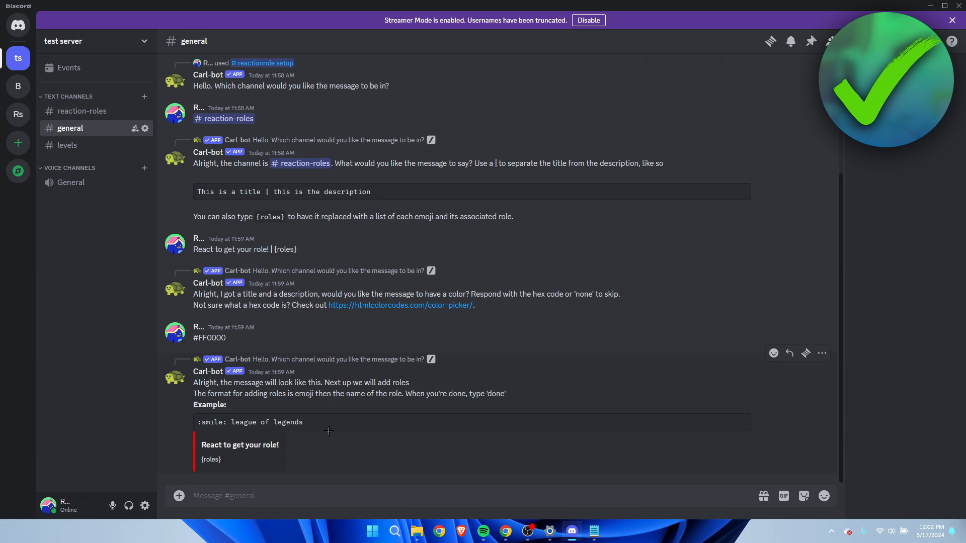
mouse_move(363, 452)
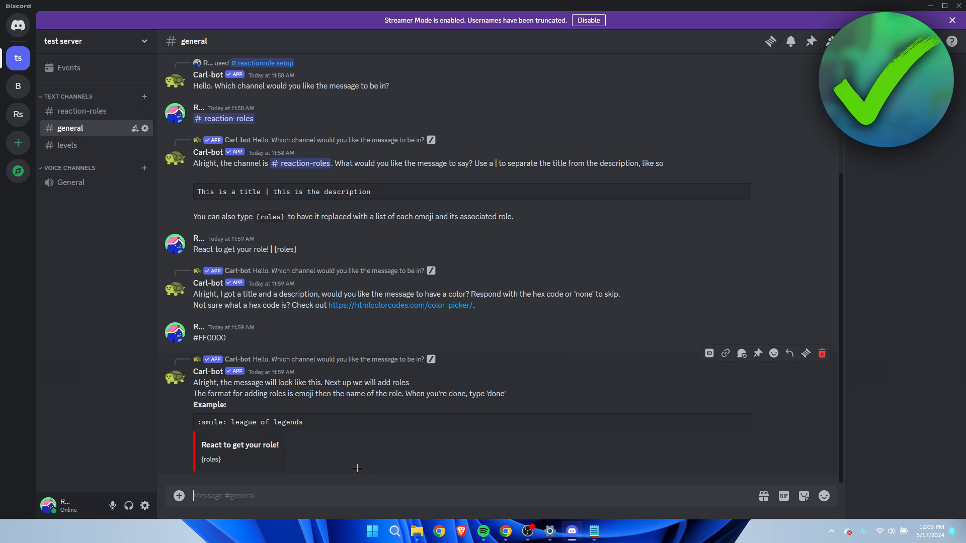
type(":red")
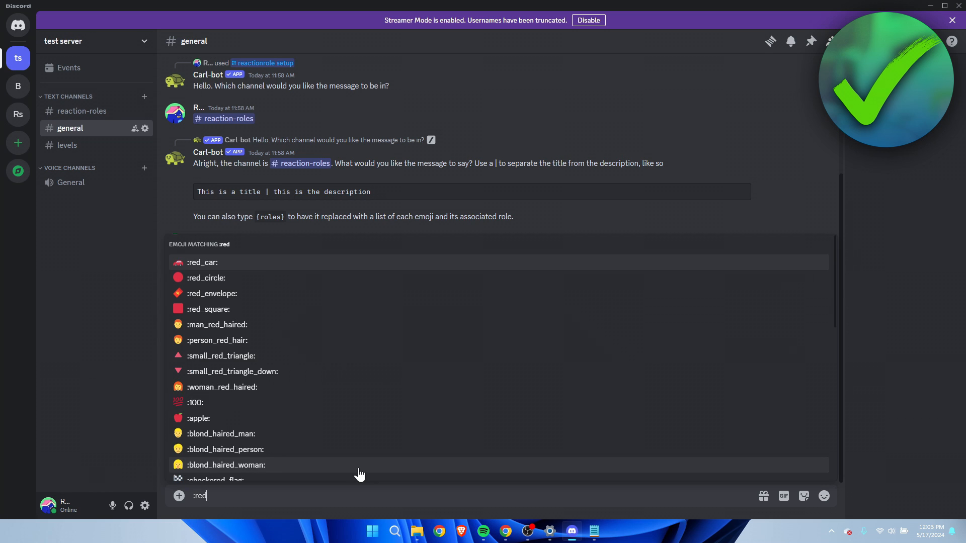
mouse_move(212, 449)
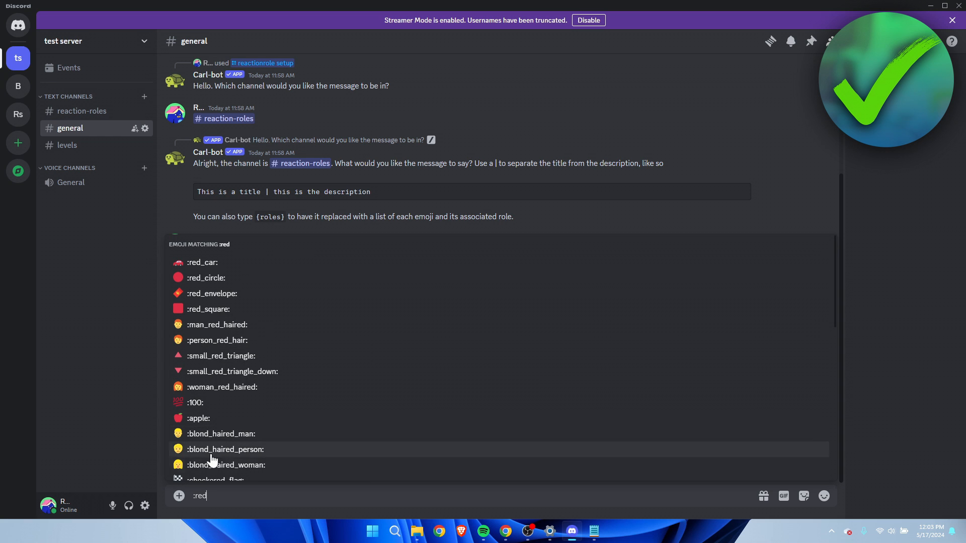
left_click(205, 278)
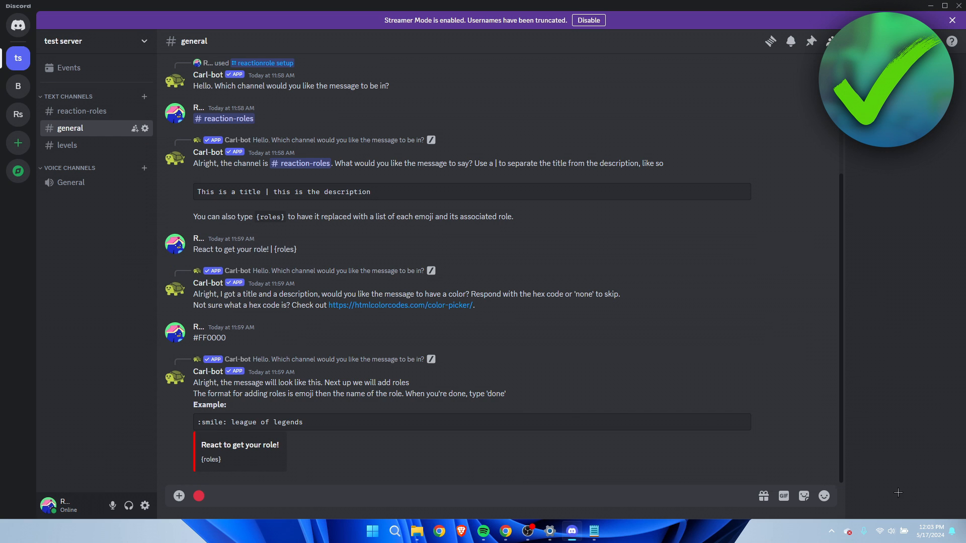
left_click(823, 496)
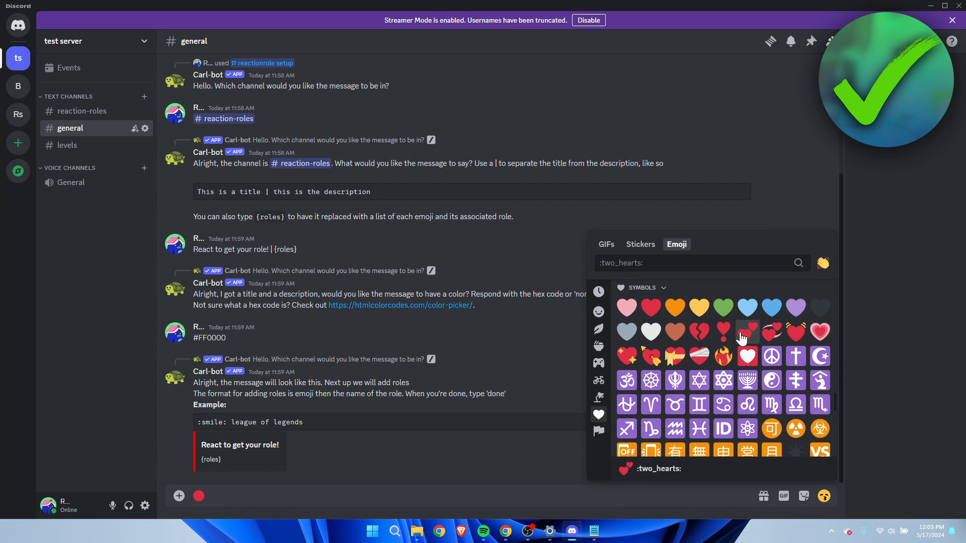
scroll("down", 3)
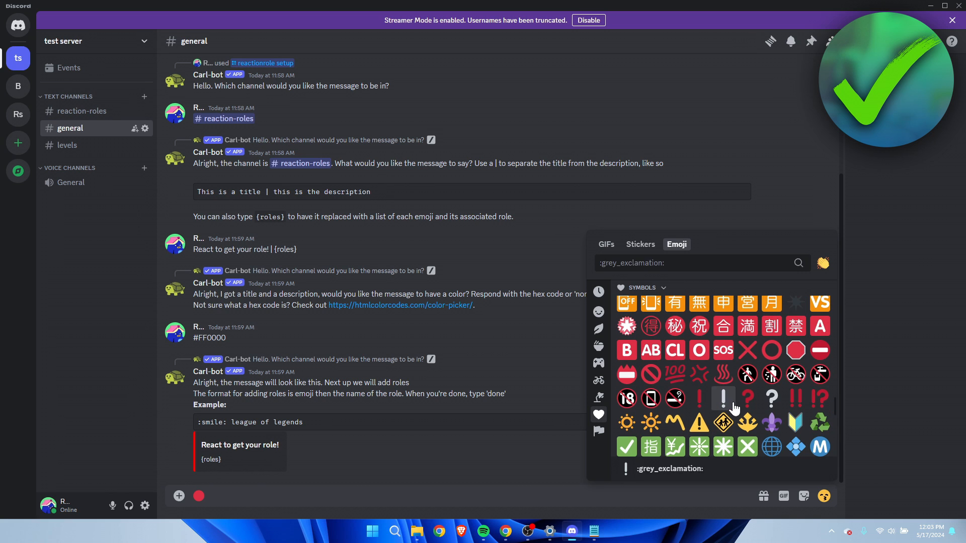
left_click(248, 496)
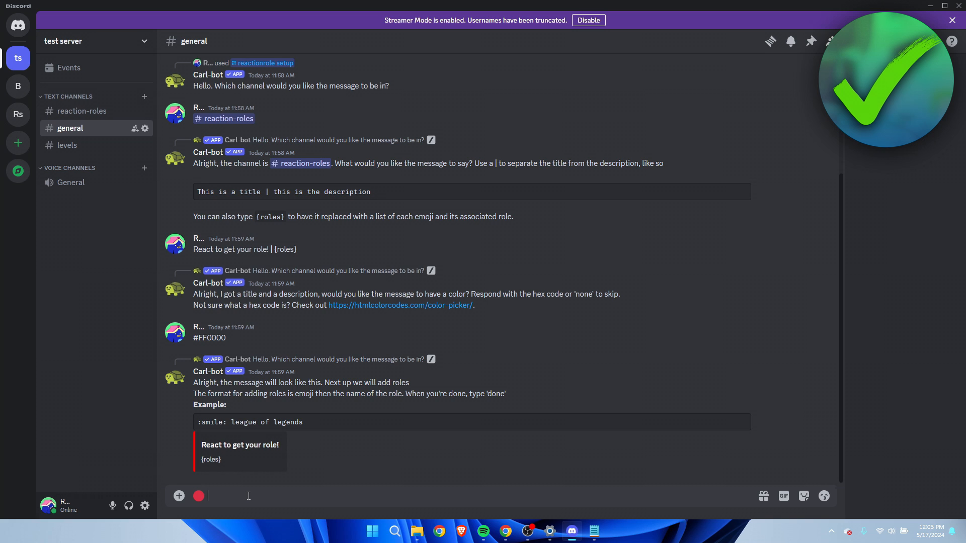
type("@")
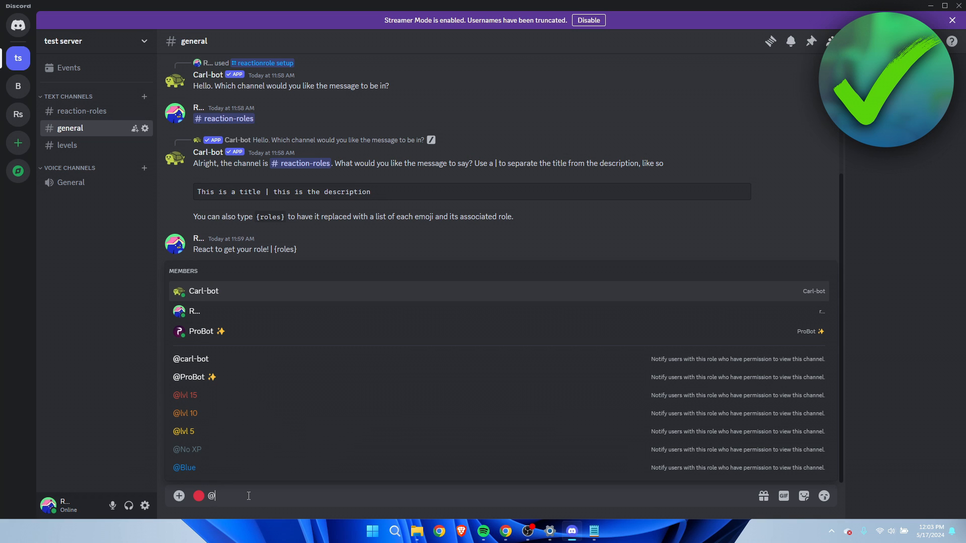
type("red")
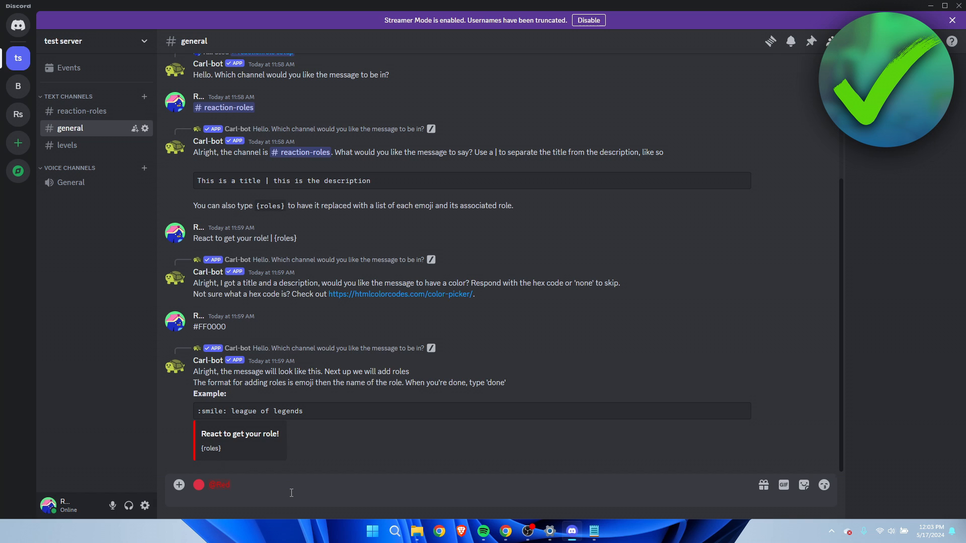
type(":")
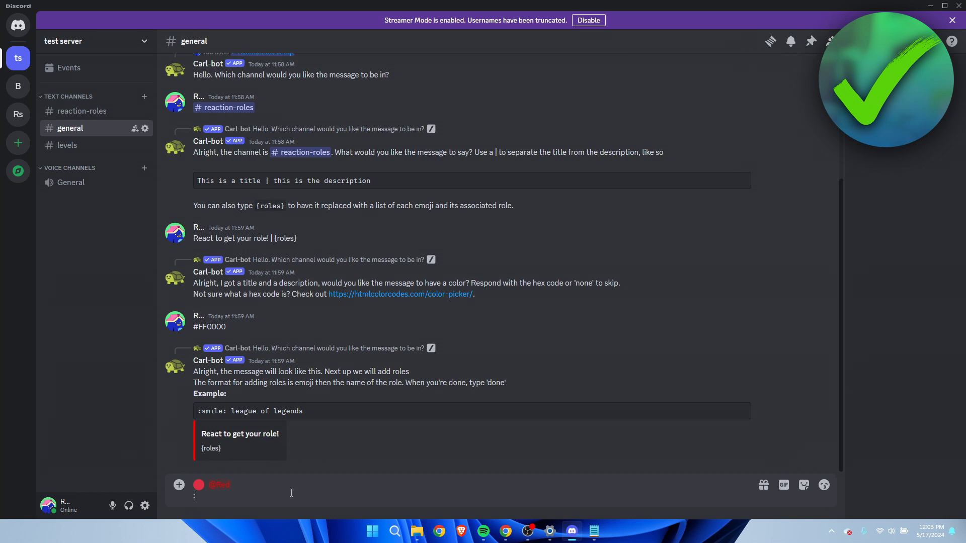
type("blue")
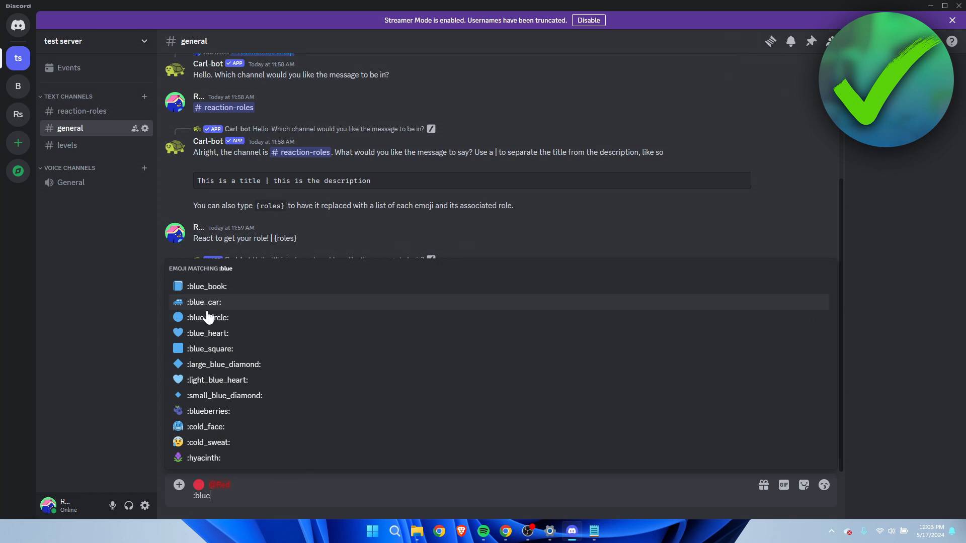
left_click(208, 318)
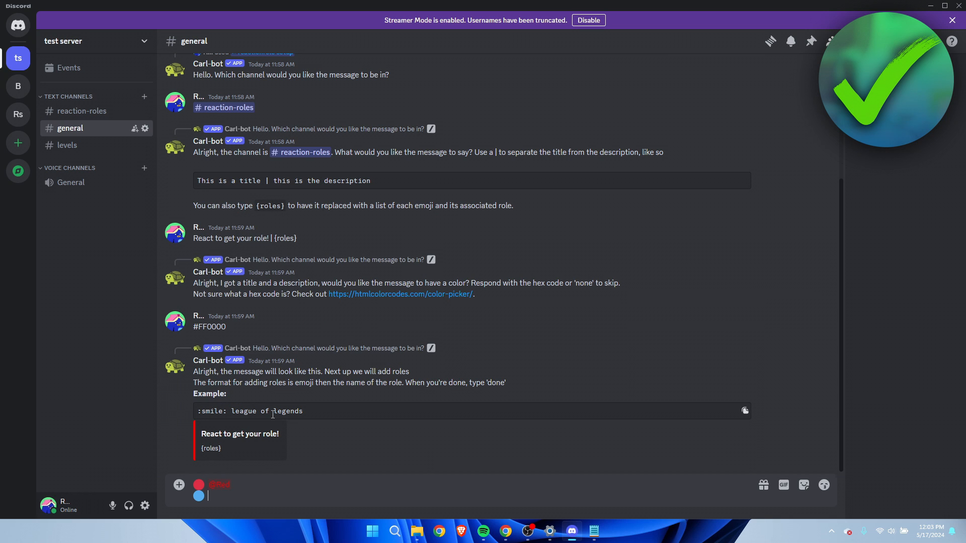
type("@b")
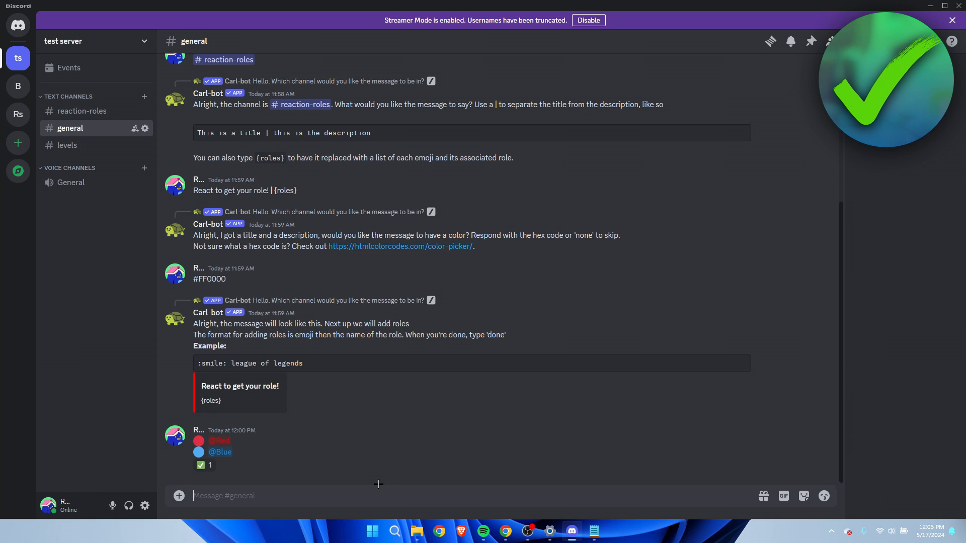
type("do")
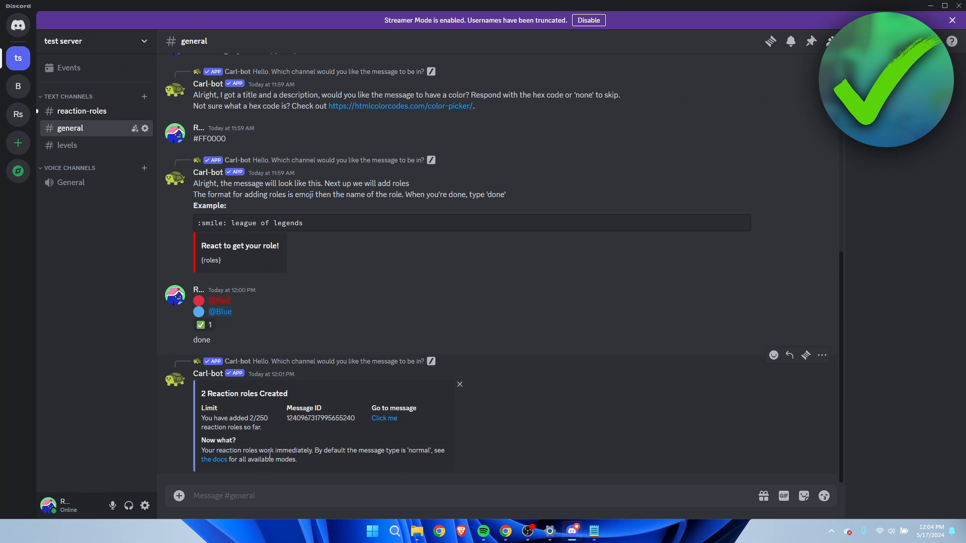
mouse_move(336, 429)
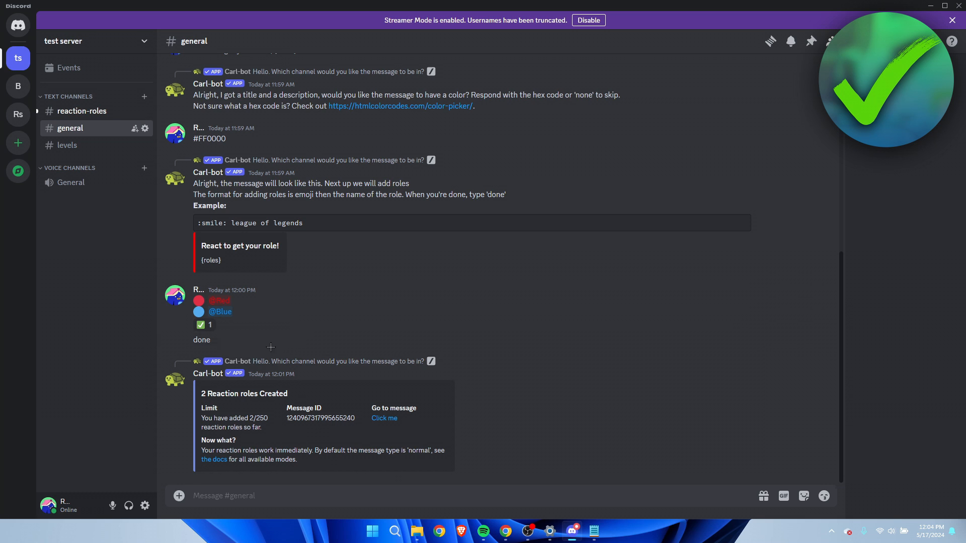
Step: Switch to the #reaction-roles channel
left_click(82, 111)
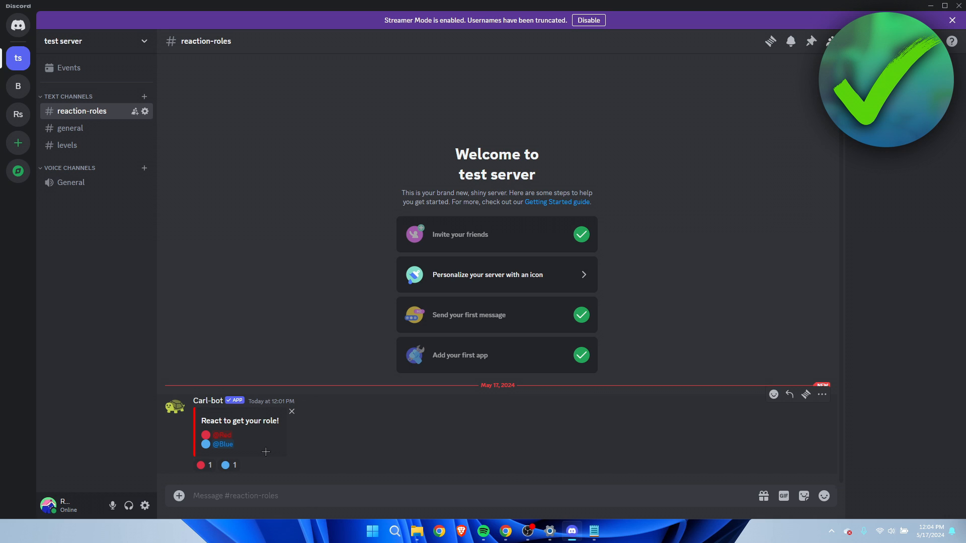
mouse_move(203, 465)
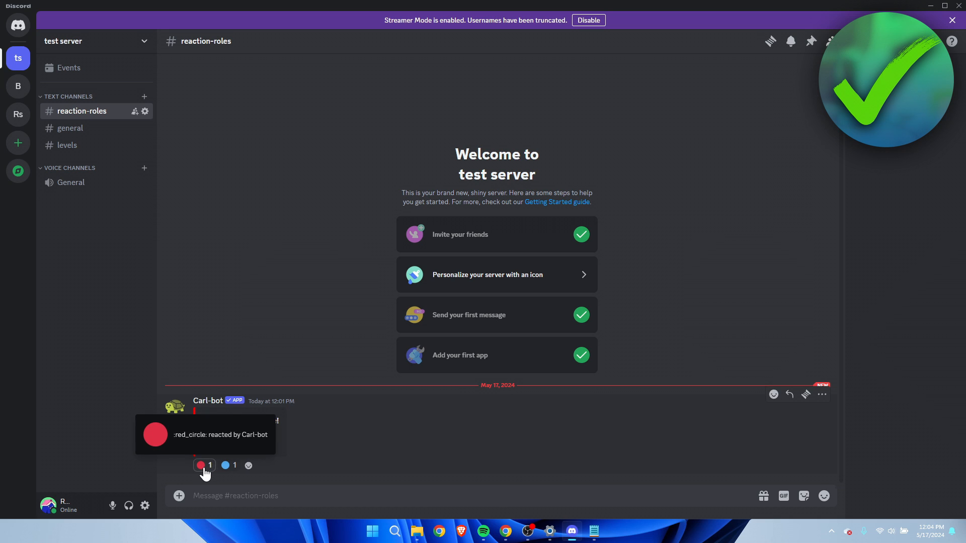
Step: React red and blue, remove red, and check the profile's Red and Blue roles
left_click(203, 465)
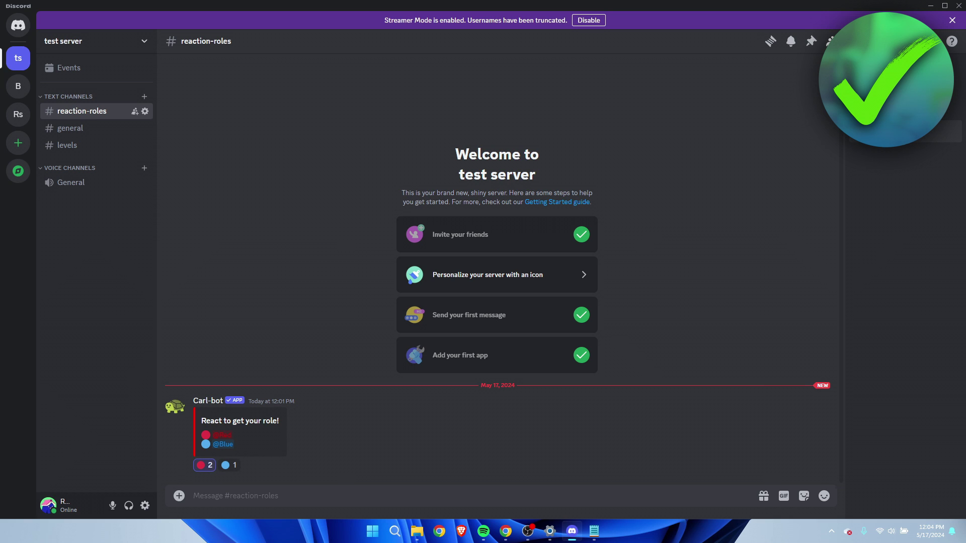
left_click(49, 505)
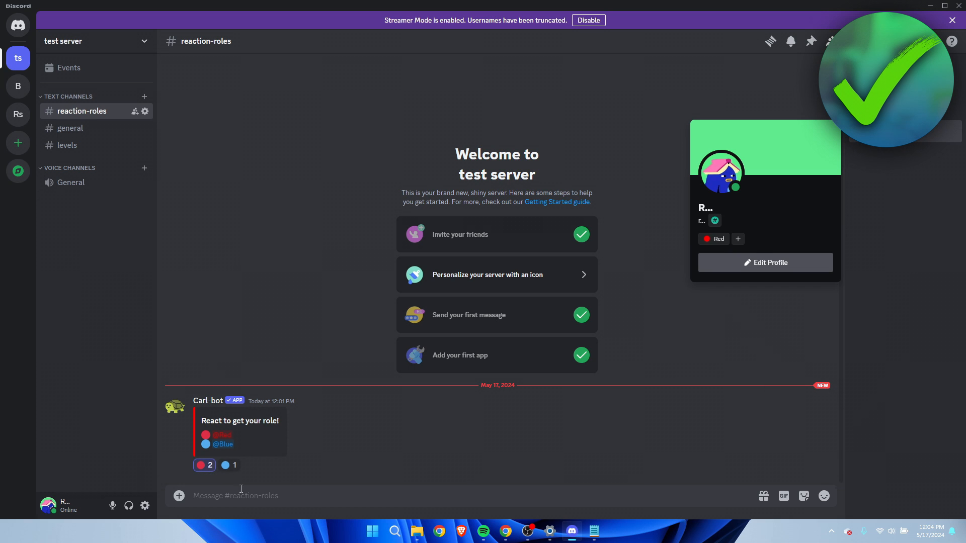
mouse_move(239, 471)
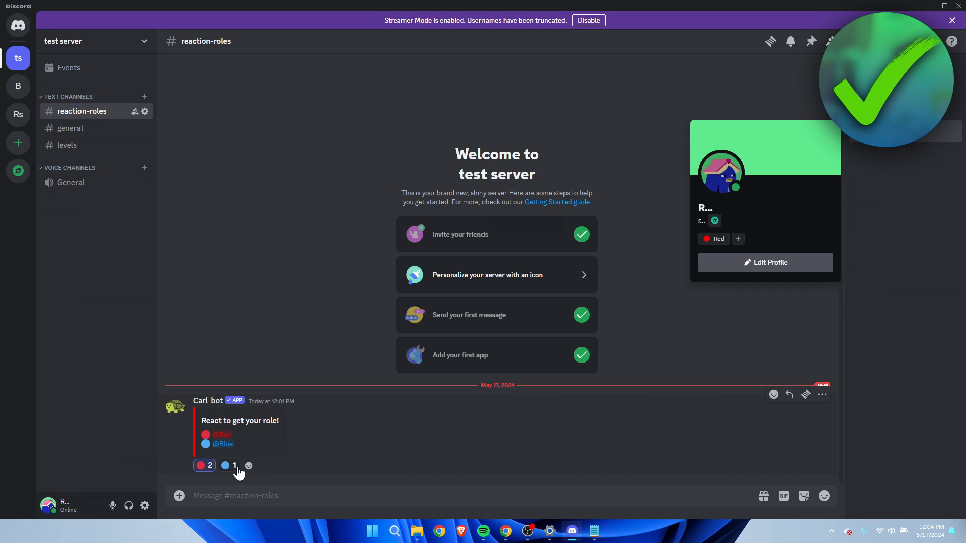
left_click(225, 465)
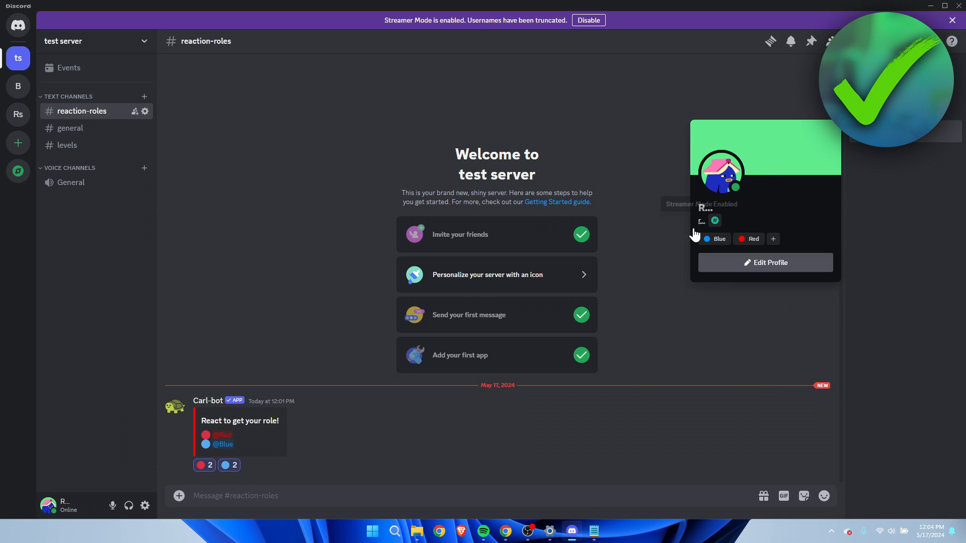
mouse_move(209, 473)
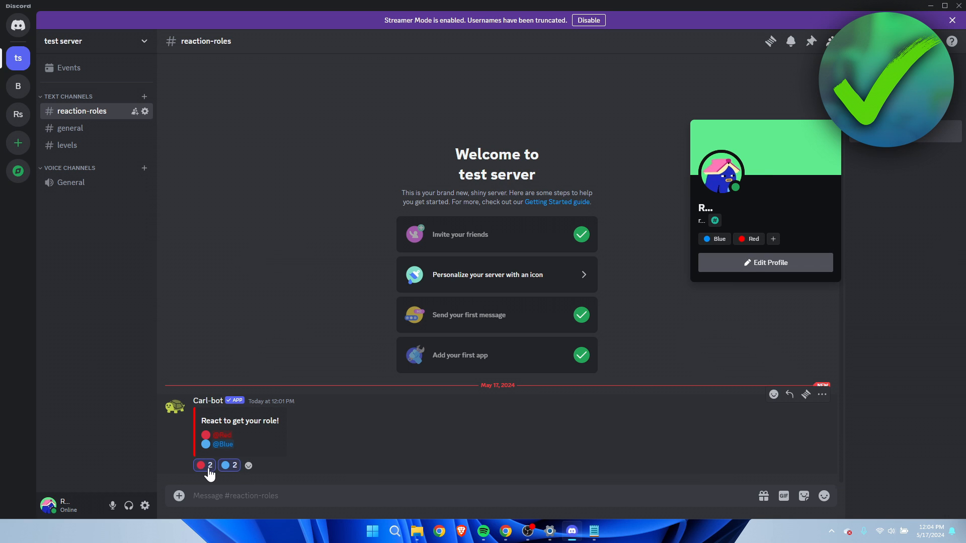
left_click(203, 465)
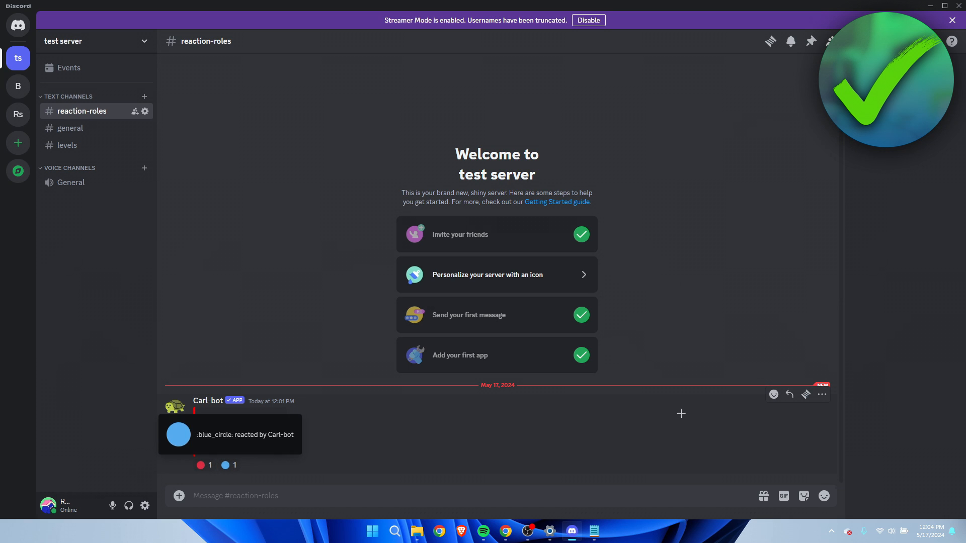
left_click(48, 505)
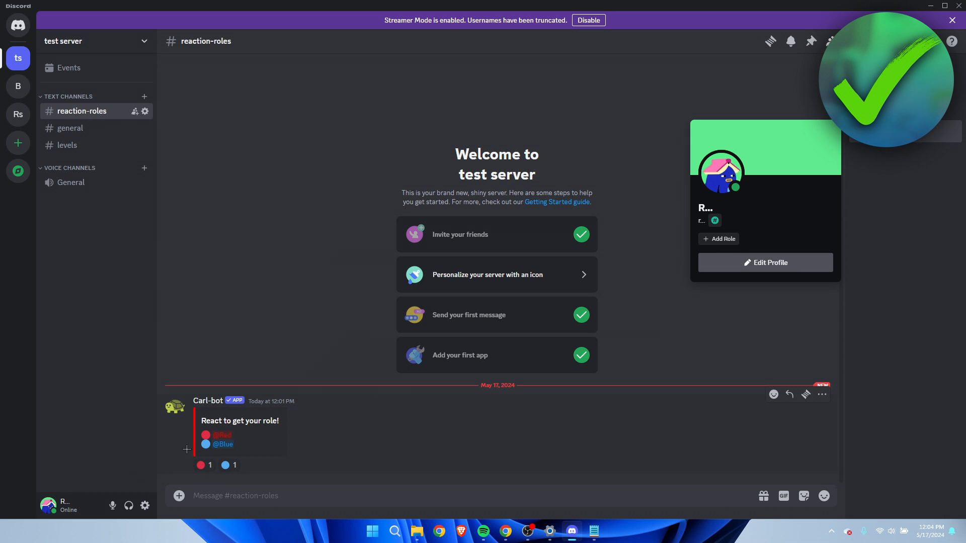
left_click(228, 465)
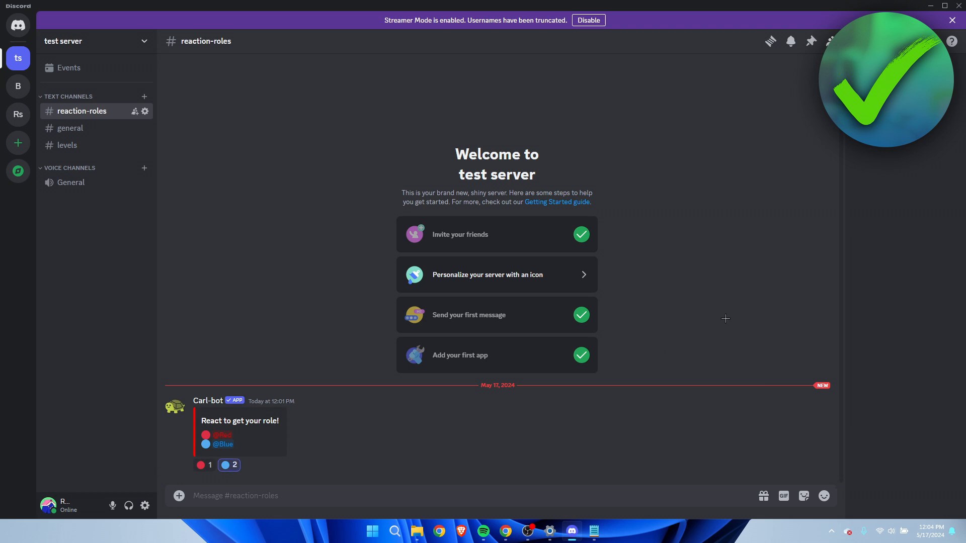
mouse_move(688, 248)
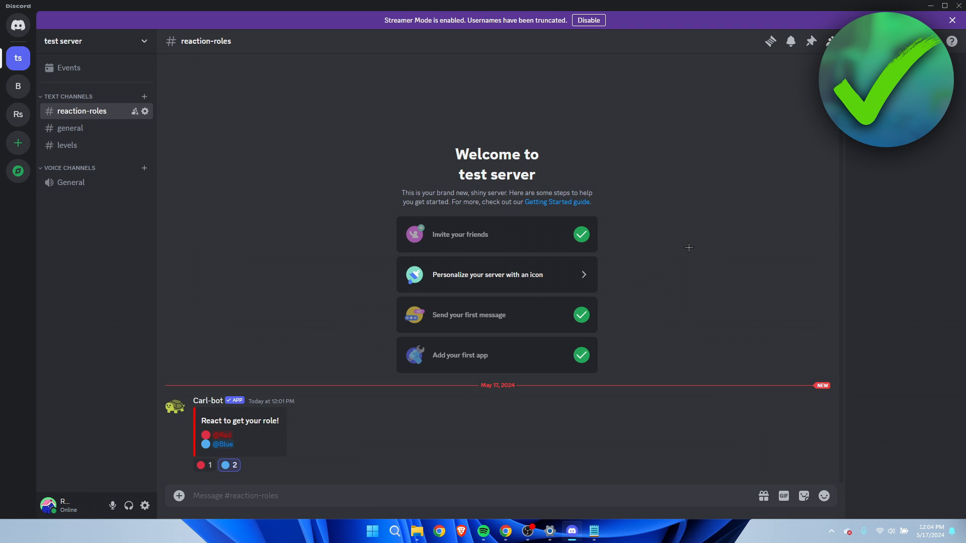